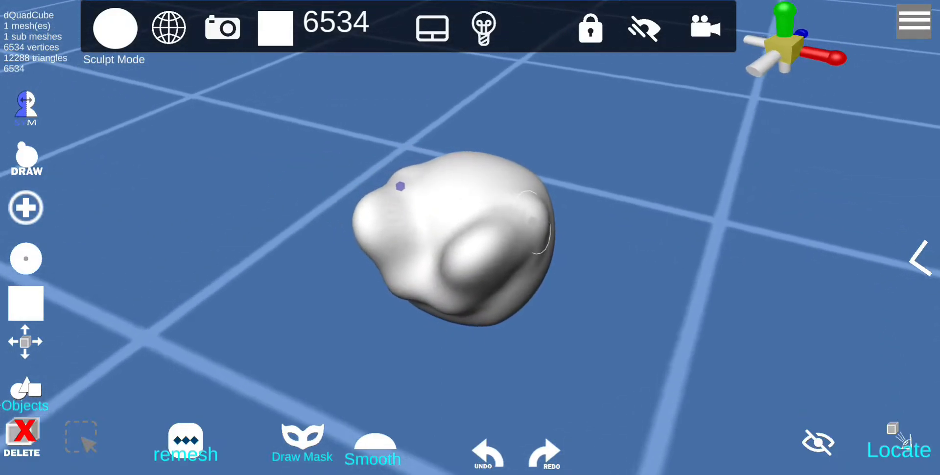
# Apply the rainbow normal matcap, raise Smoothness and tune Metallic, then close the material panel
pyautogui.click(115, 28)
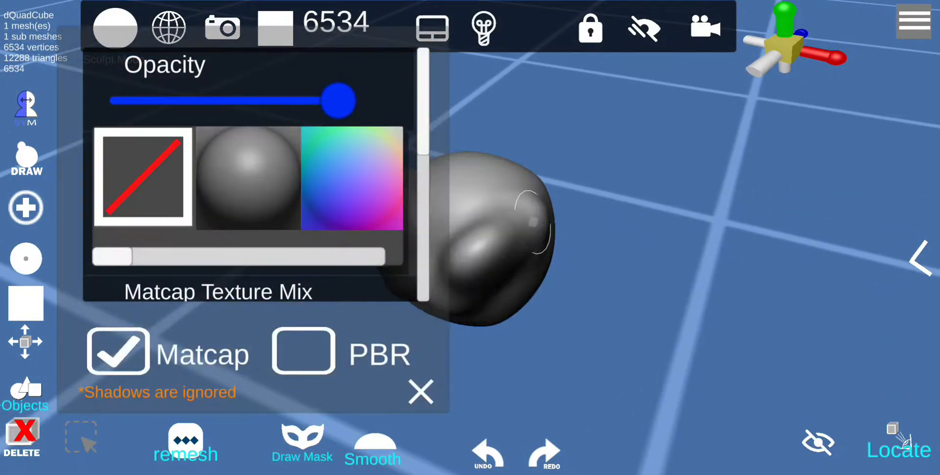
pyautogui.click(352, 179)
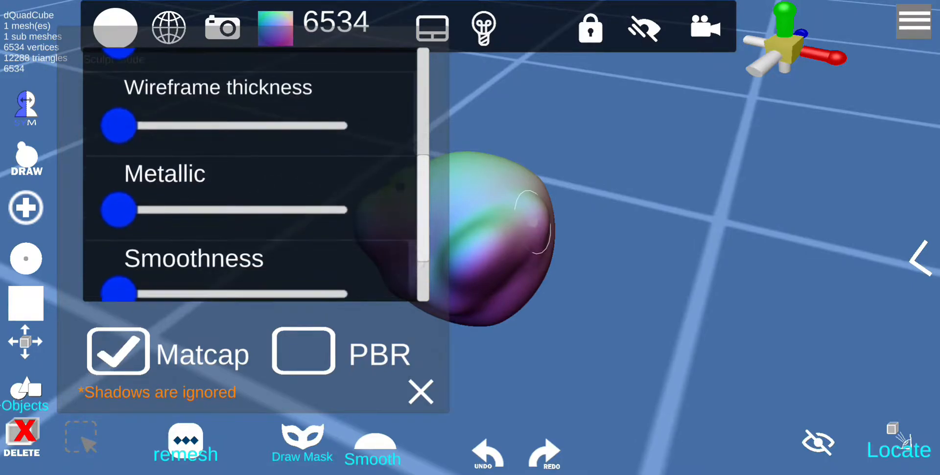
pyautogui.scroll(-3)
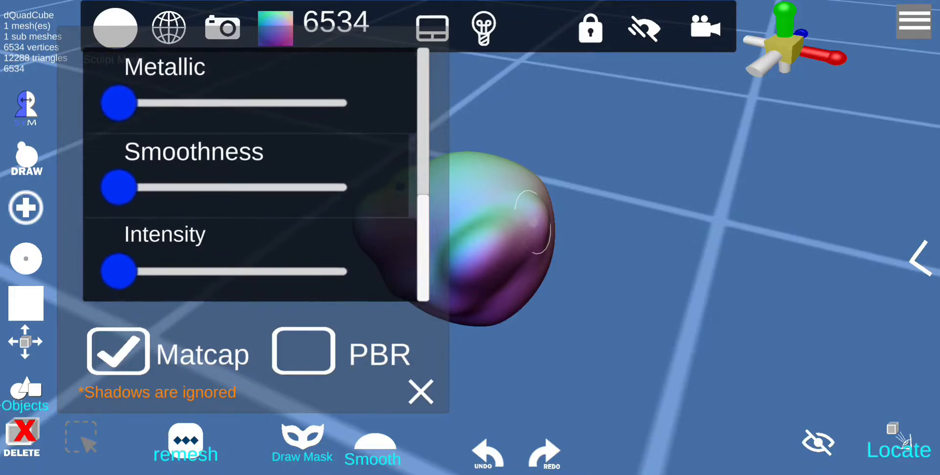
pyautogui.moveTo(118, 188); pyautogui.dragTo(300, 199)
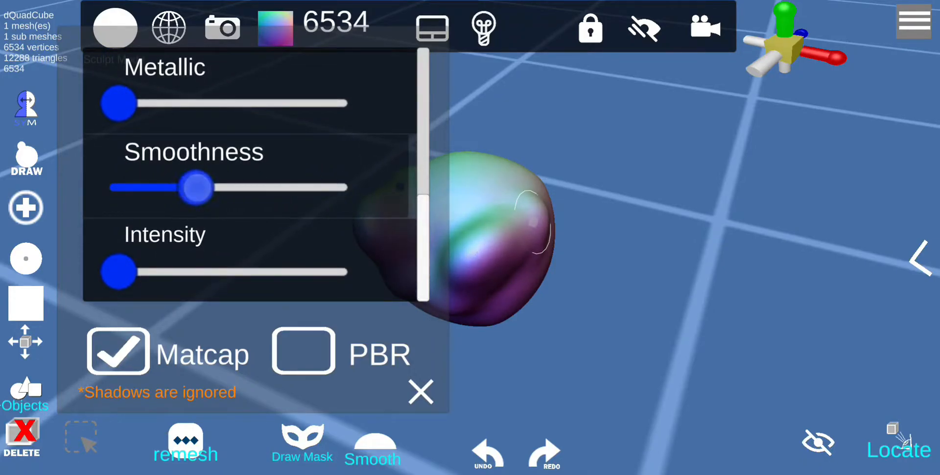
pyautogui.moveTo(118, 103); pyautogui.dragTo(197, 103)
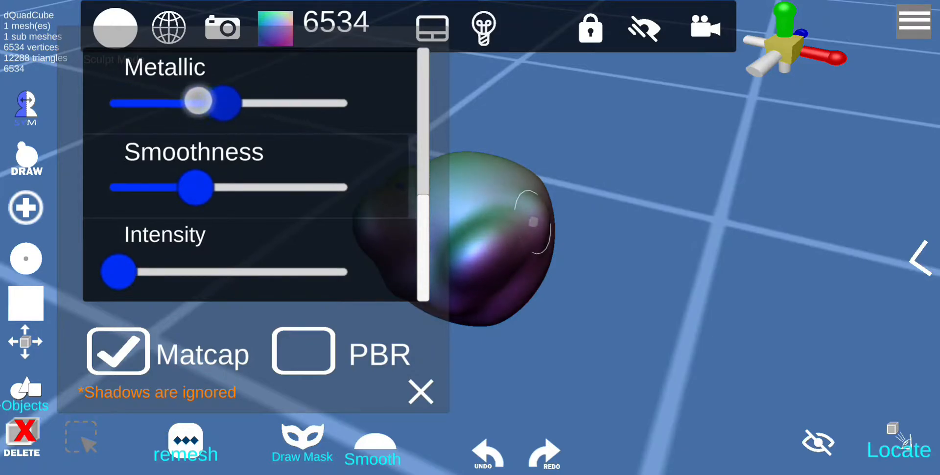
pyautogui.moveTo(207, 103); pyautogui.dragTo(118, 104)
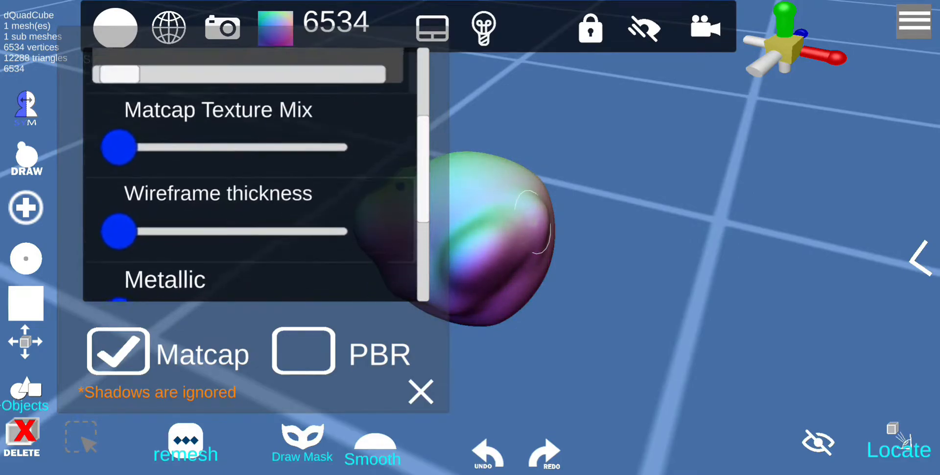
pyautogui.scroll(3)
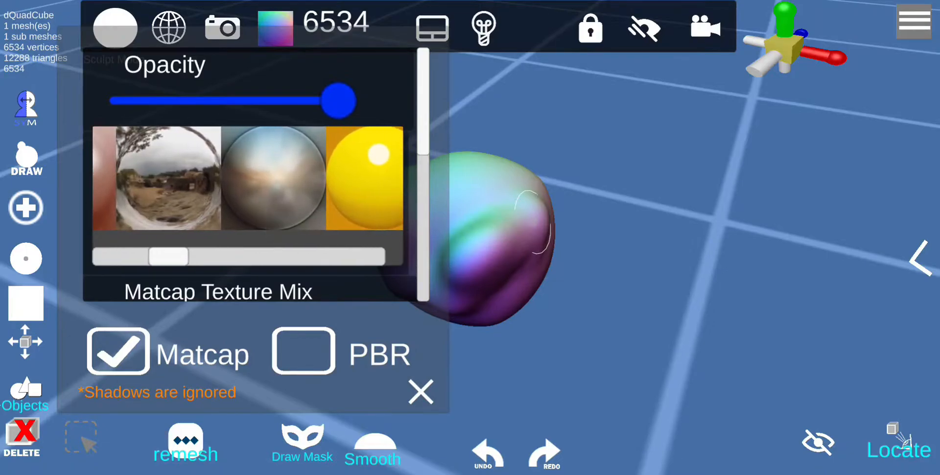
pyautogui.moveTo(338, 101); pyautogui.dragTo(299, 101)
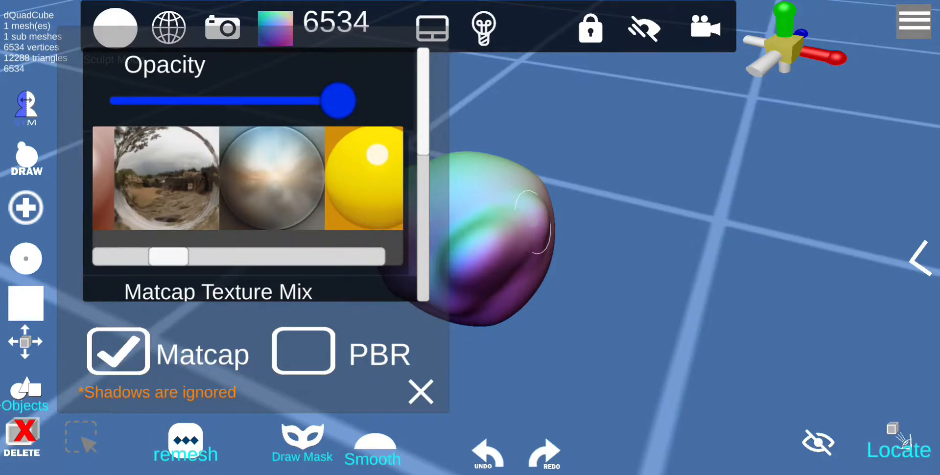
pyautogui.click(420, 392)
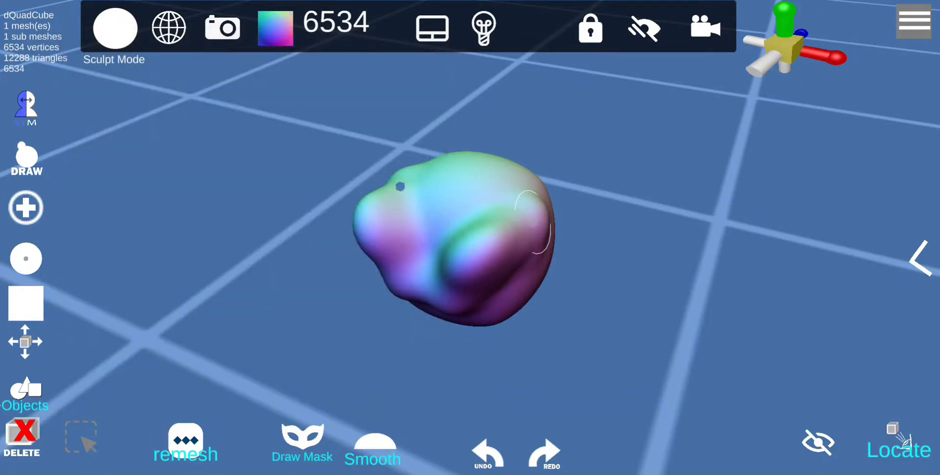
# Enable move mode, select the left spot light and bring up its lighting settings
pyautogui.click(482, 28)
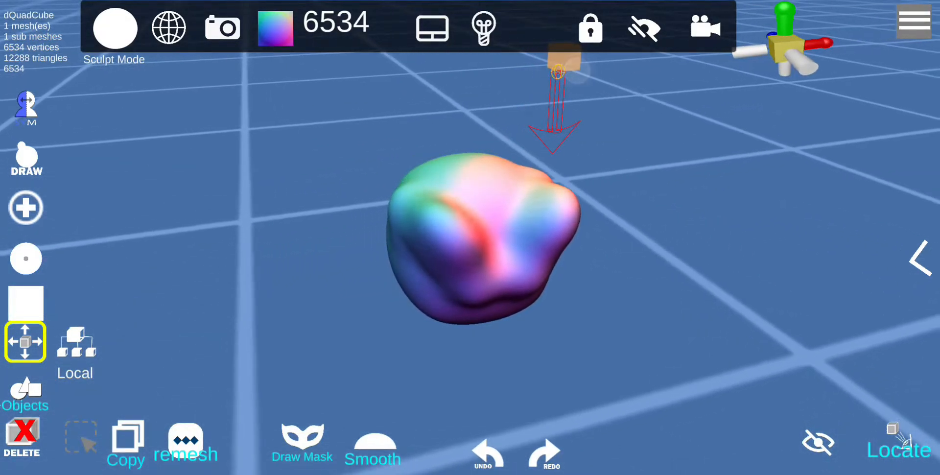
pyautogui.click(481, 27)
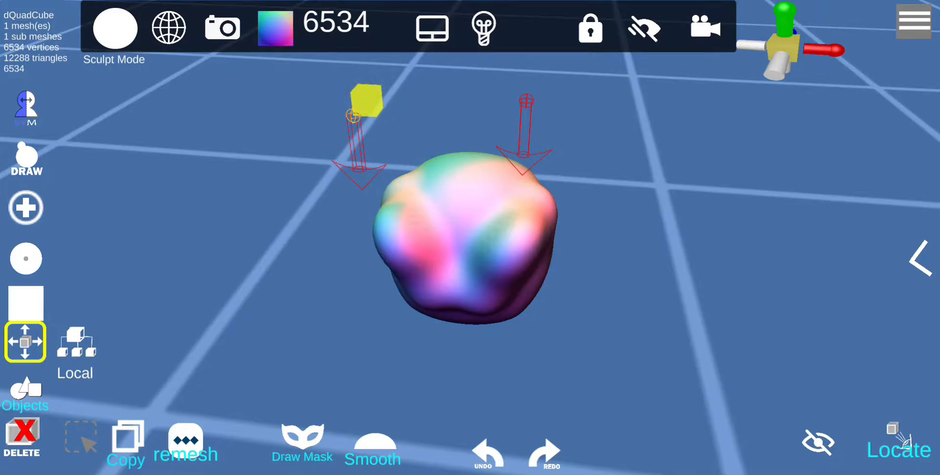
pyautogui.click(483, 29)
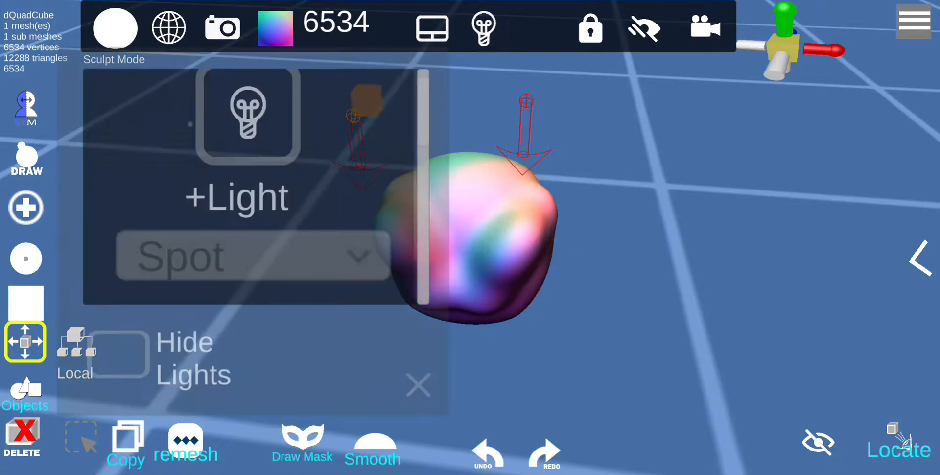
pyautogui.click(248, 114)
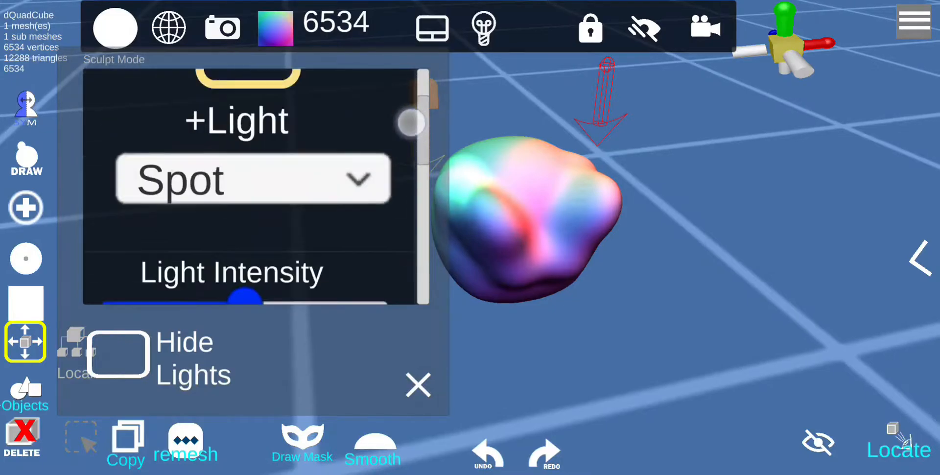
pyautogui.scroll(3)
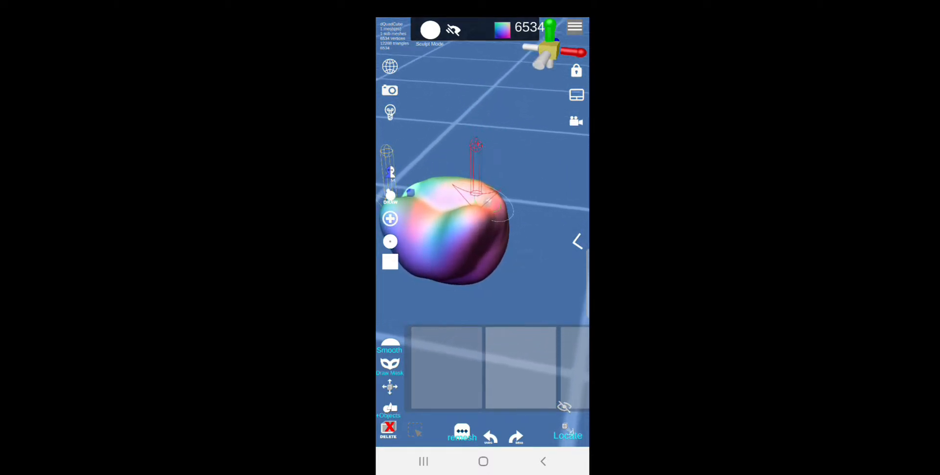
# Close the lighting panel to reveal the blob and its two spot lights
pyautogui.click(390, 112)
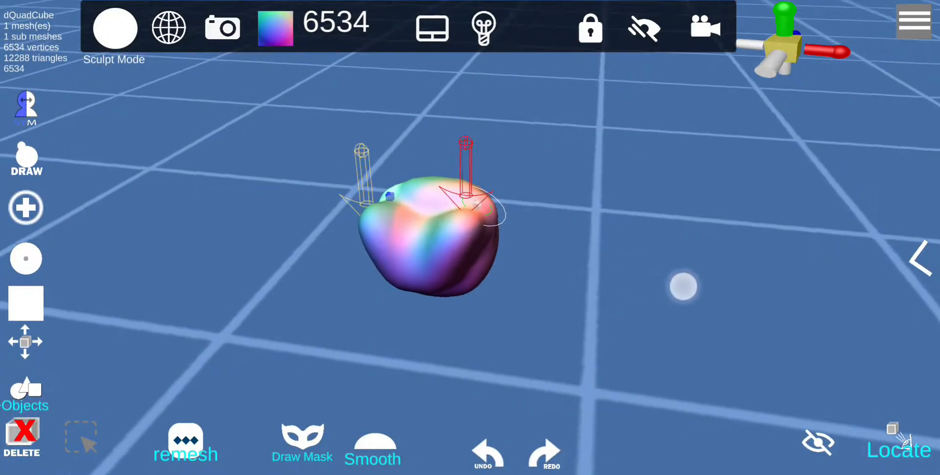
# Save the blob scene under the new project name 'demo'
pyautogui.click(481, 28)
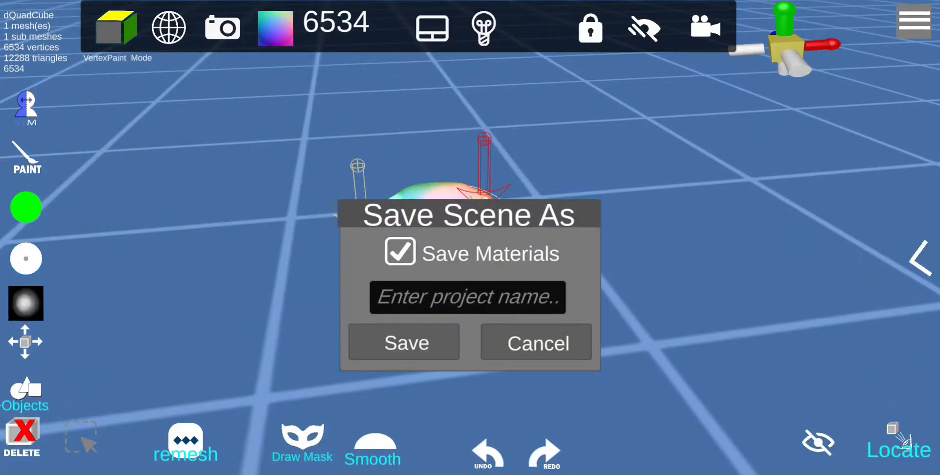
pyautogui.click(467, 297)
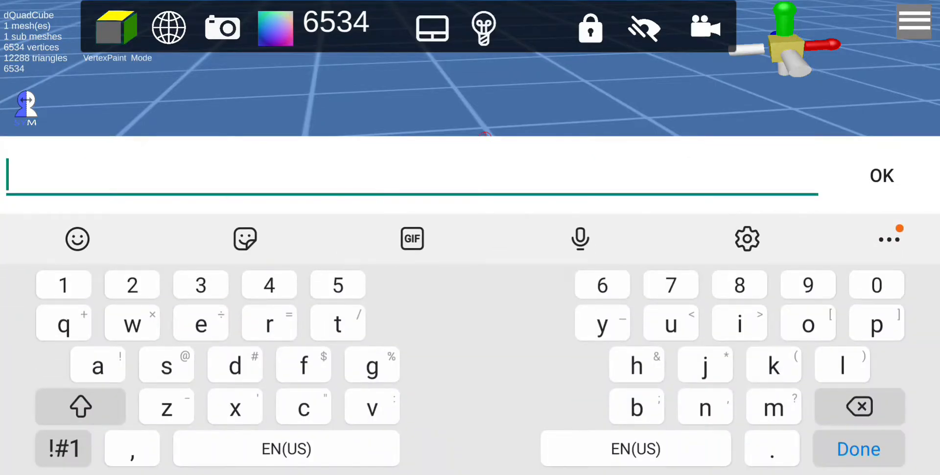
pyautogui.click(235, 365)
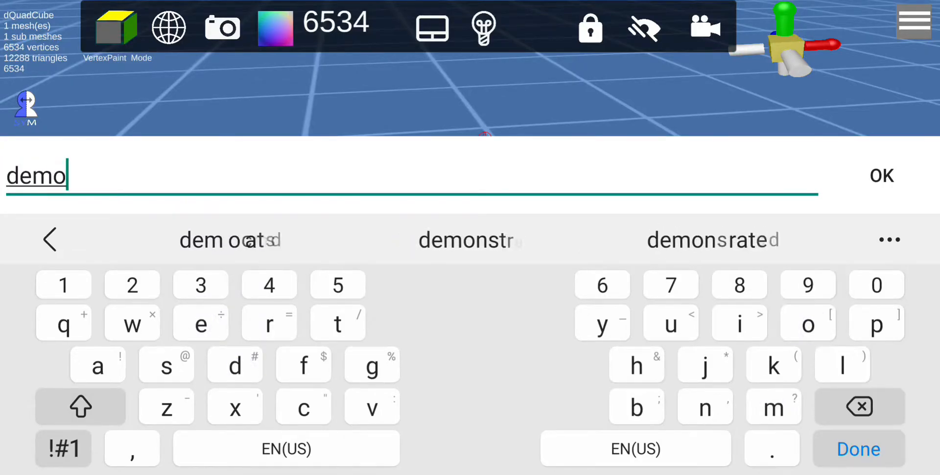
pyautogui.click(881, 176)
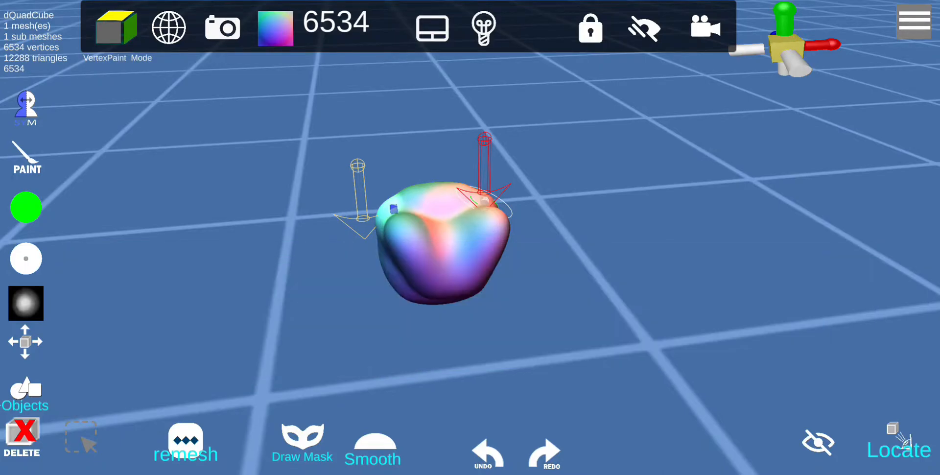
# Load the saved 'silver' scene with merging off, replacing the blob
pyautogui.click(914, 21)
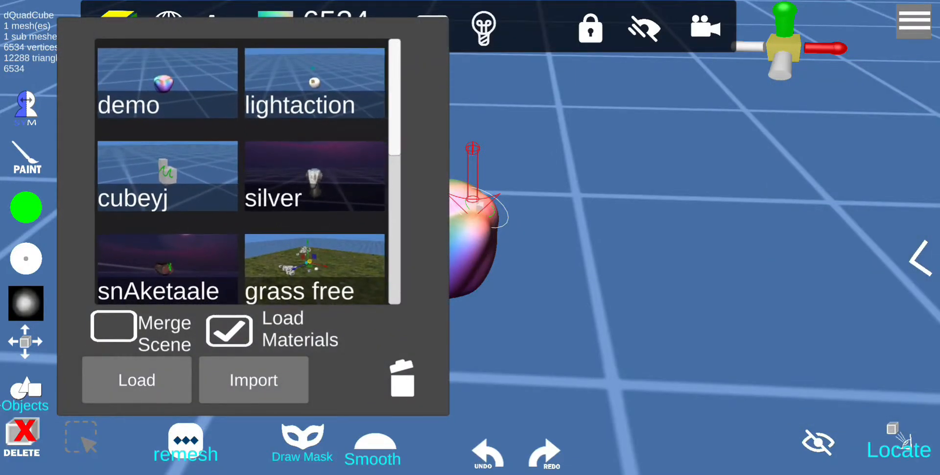
pyautogui.scroll(3)
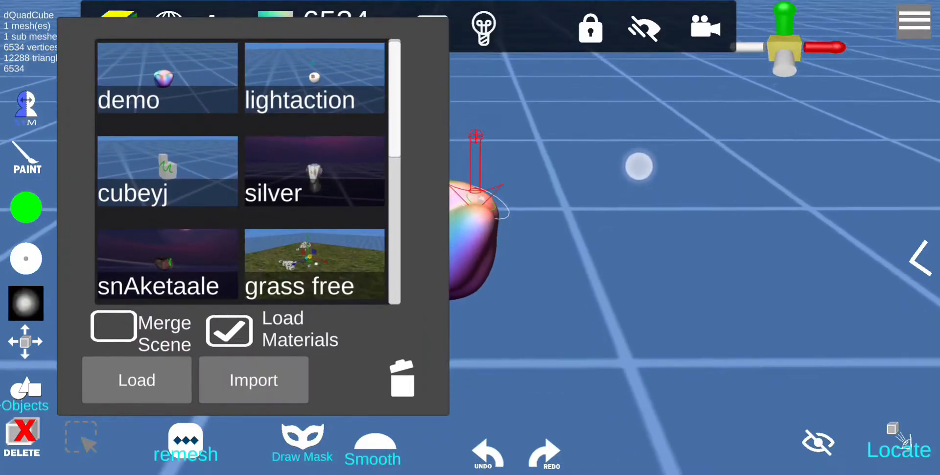
pyautogui.click(313, 171)
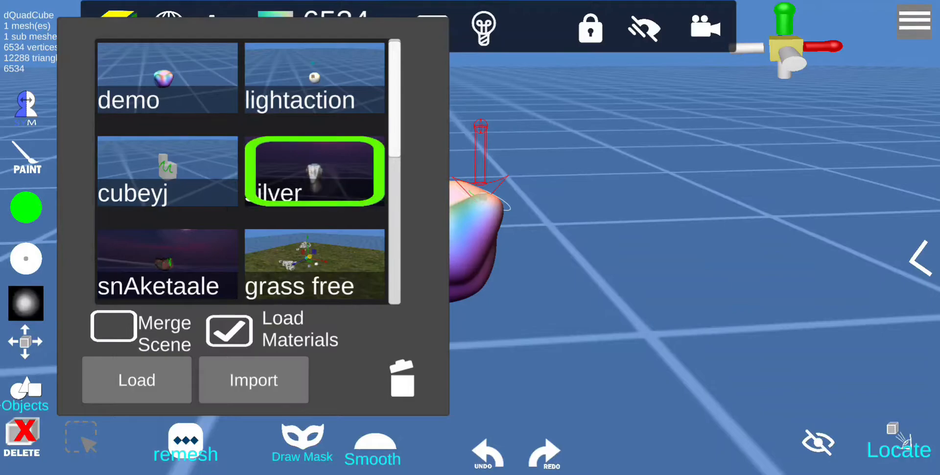
pyautogui.click(136, 380)
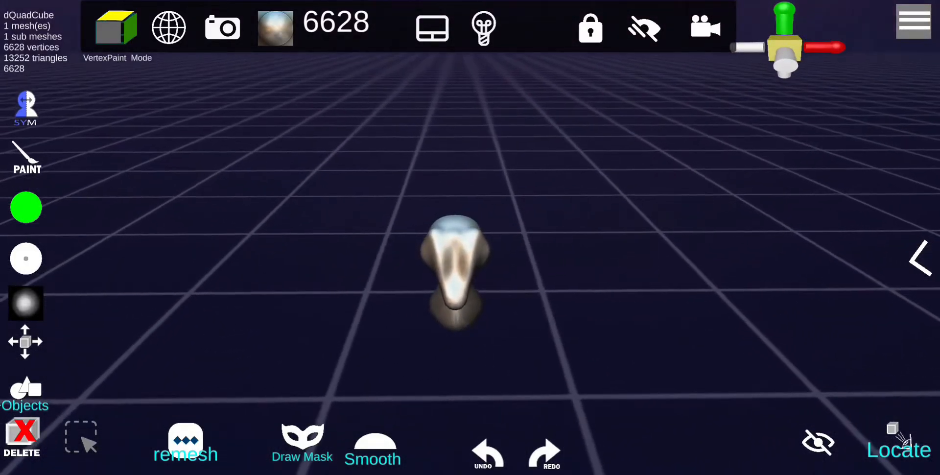
# Merge the saved 'demo' scene into the silver scene with Merge Scene enabled
pyautogui.click(25, 342)
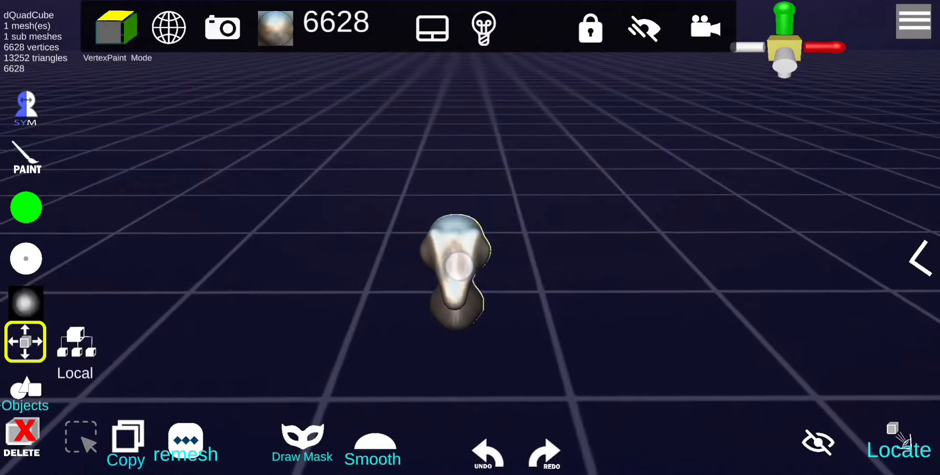
pyautogui.moveTo(459, 270); pyautogui.dragTo(312, 264)
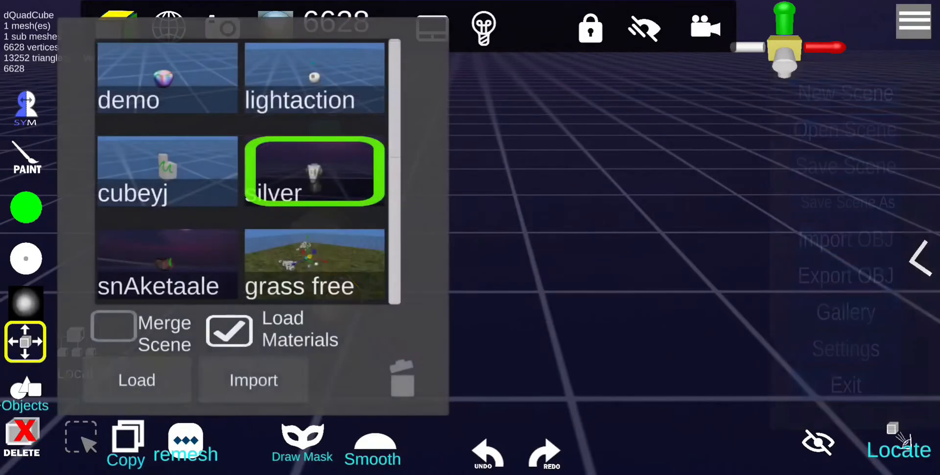
pyautogui.click(114, 329)
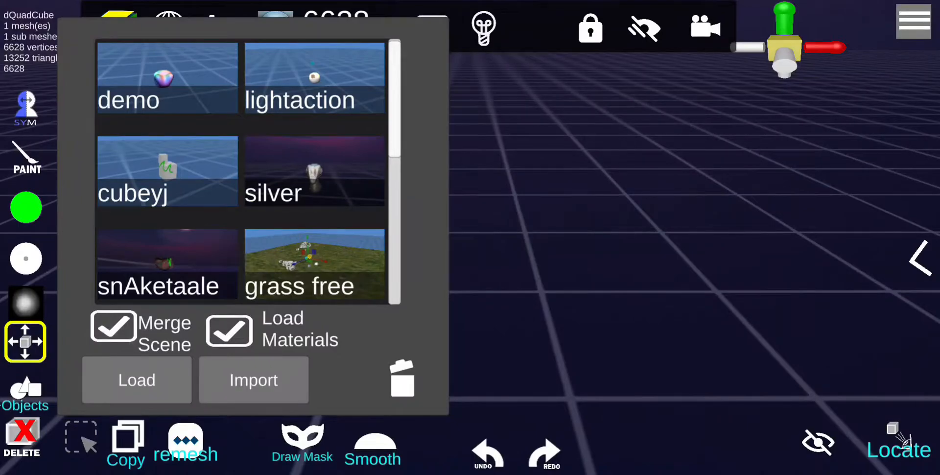
pyautogui.click(166, 77)
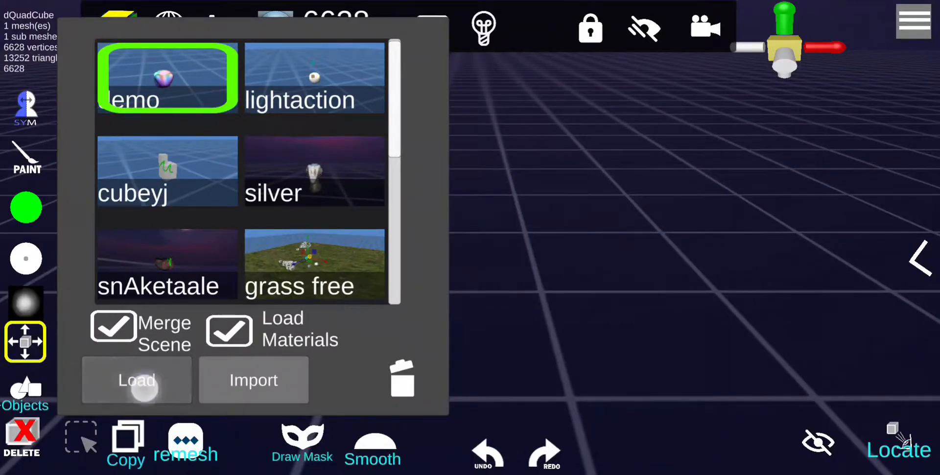
pyautogui.click(137, 379)
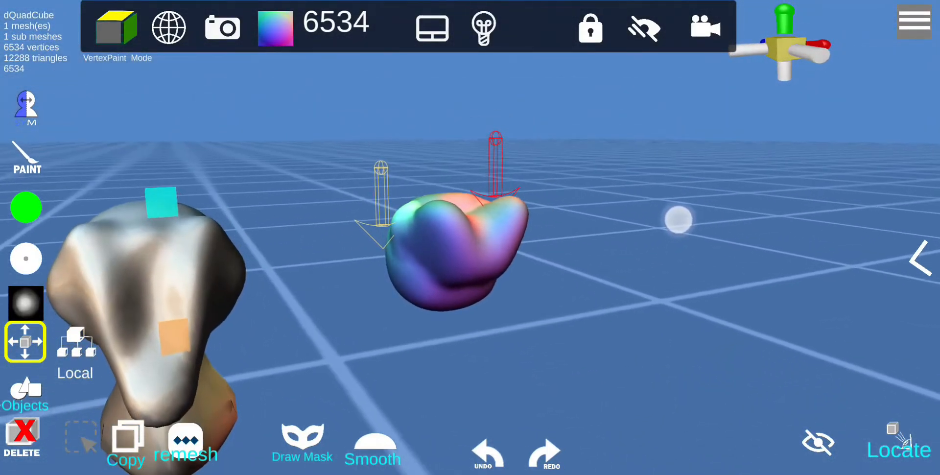
# Open the blob's BumpMap settings and browse to the teal rocky bump texture
pyautogui.click(923, 258)
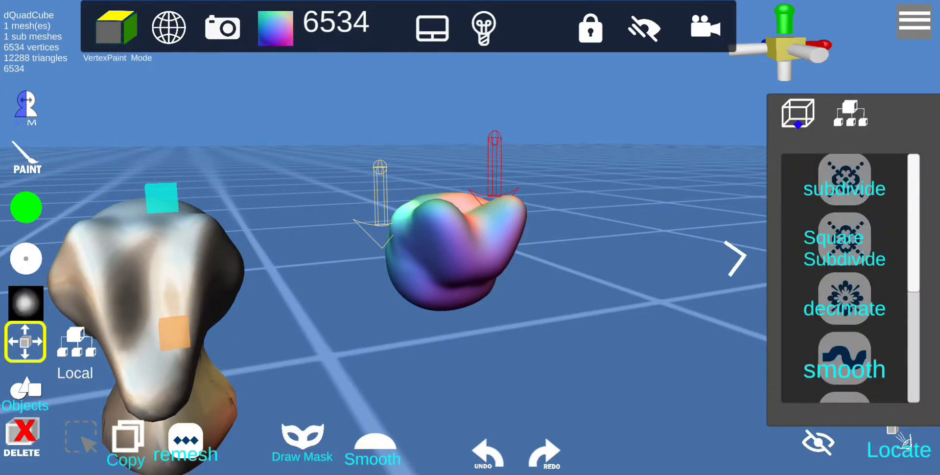
pyautogui.click(116, 29)
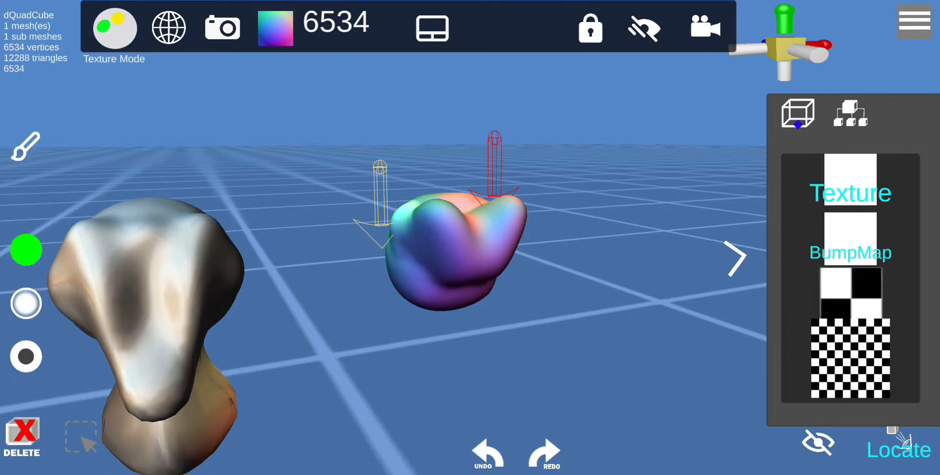
pyautogui.click(275, 27)
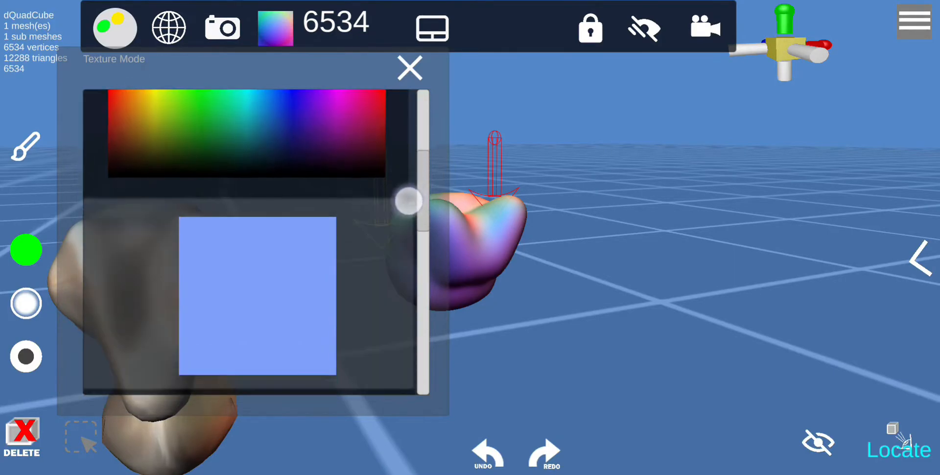
pyautogui.scroll(-3)
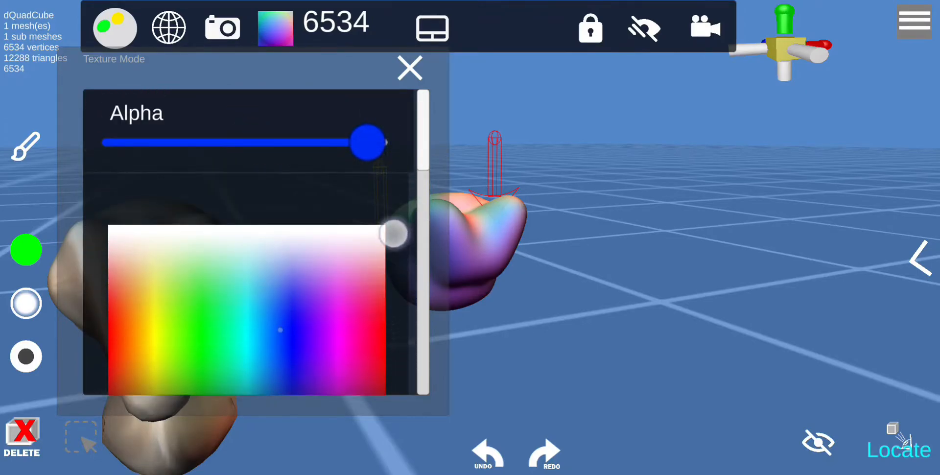
pyautogui.scroll(-3)
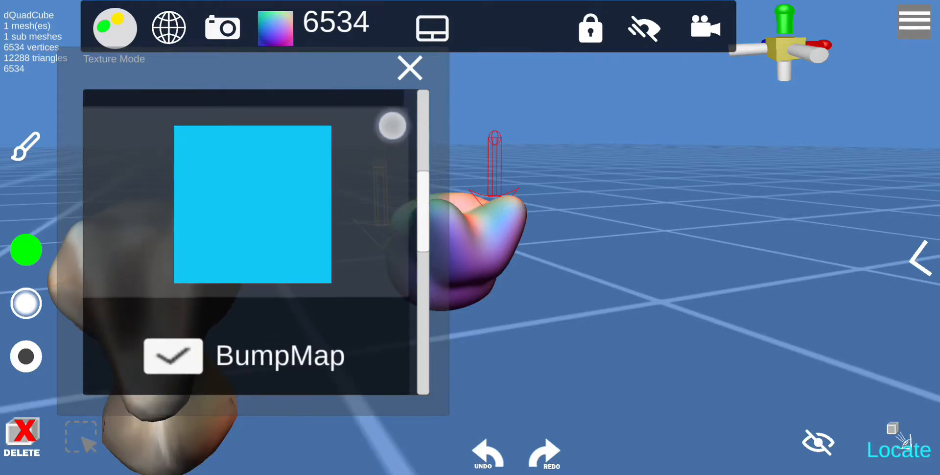
pyautogui.scroll(-3)
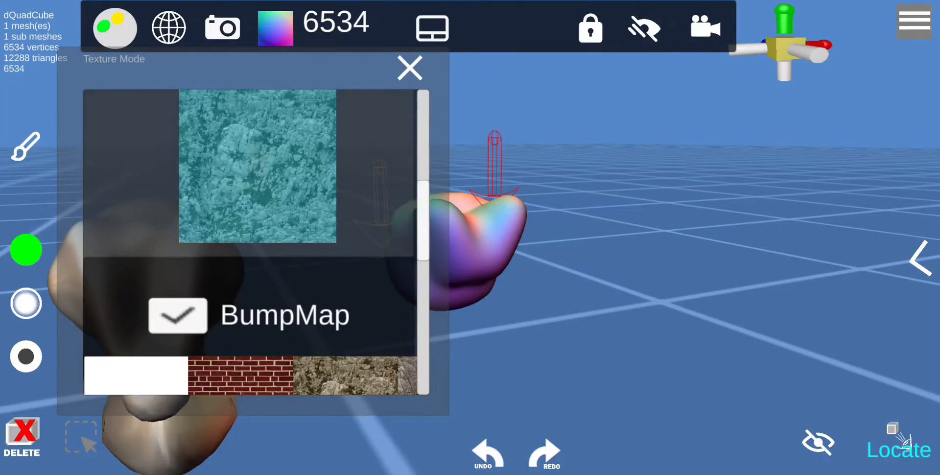
# Close the texture dialog and push BumpScale to maximum for deep brick bumps
pyautogui.click(409, 67)
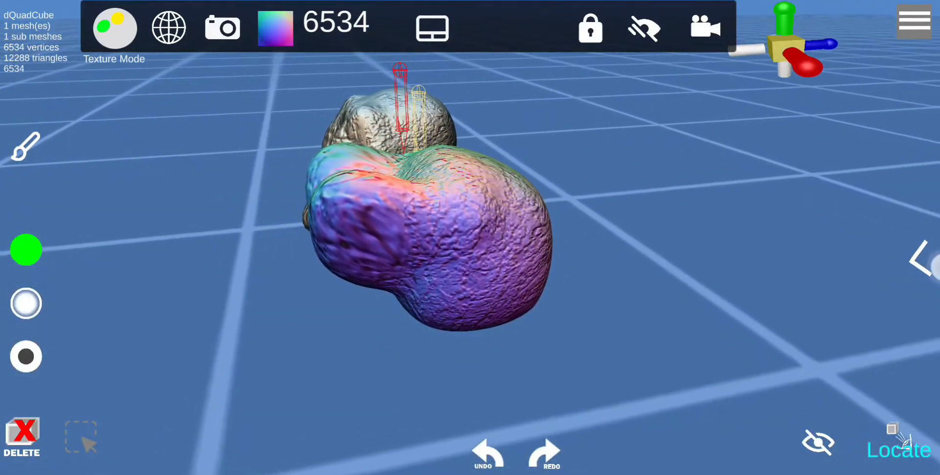
pyautogui.click(275, 27)
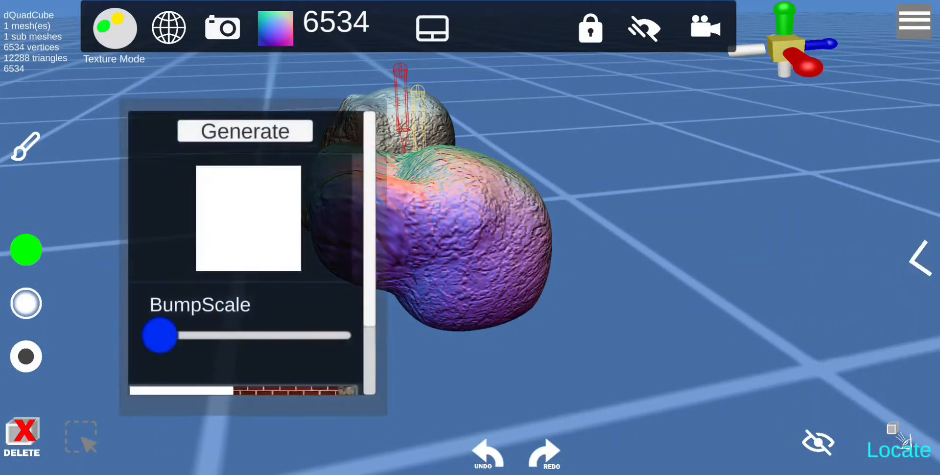
pyautogui.moveTo(159, 336); pyautogui.dragTo(315, 336)
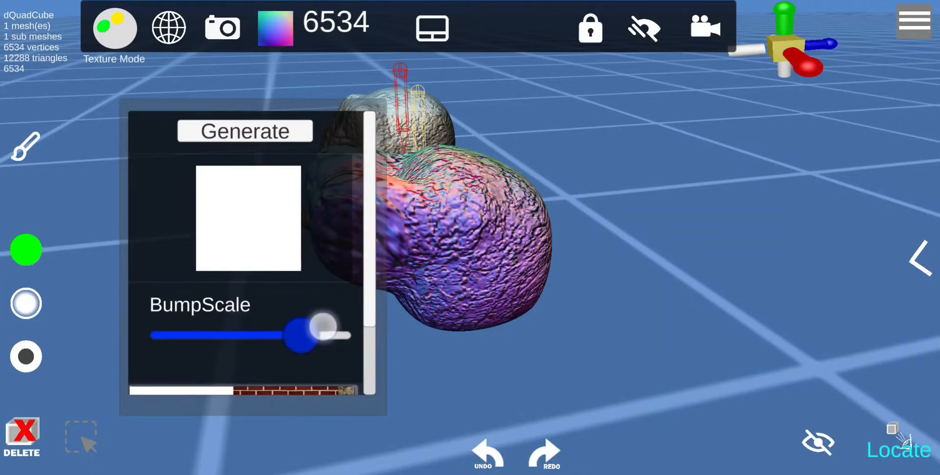
pyautogui.moveTo(312, 336); pyautogui.dragTo(338, 336)
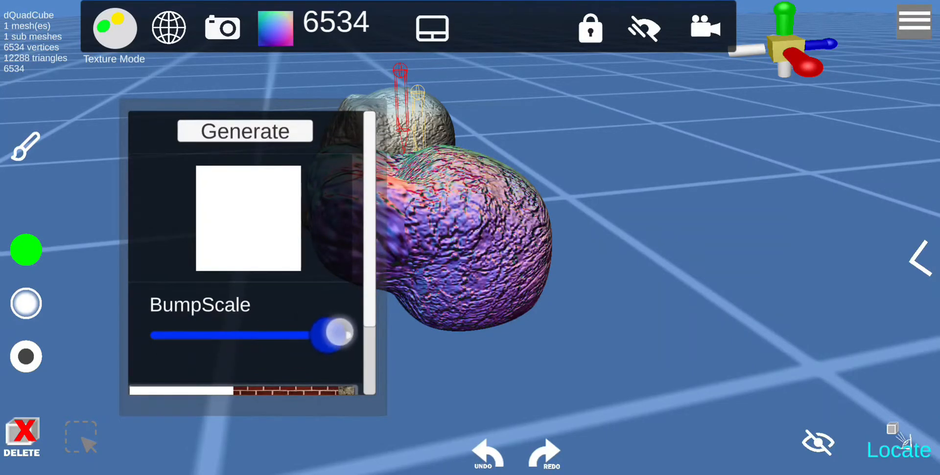
pyautogui.scroll(-3)
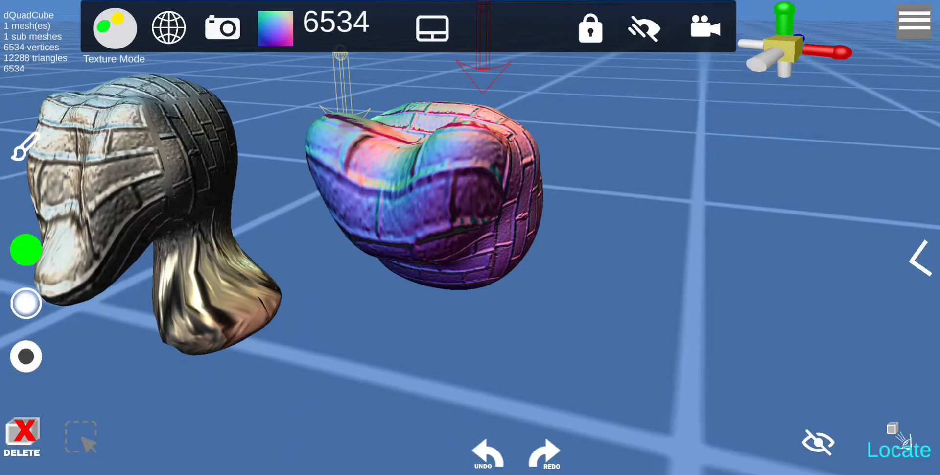
# Set the bump texture's Alpha to zero to remove the brick relief
pyautogui.click(923, 260)
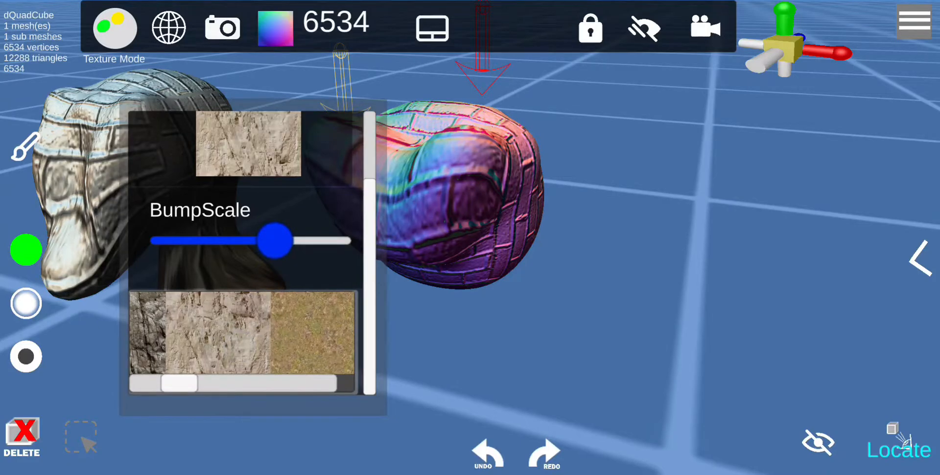
pyautogui.click(923, 258)
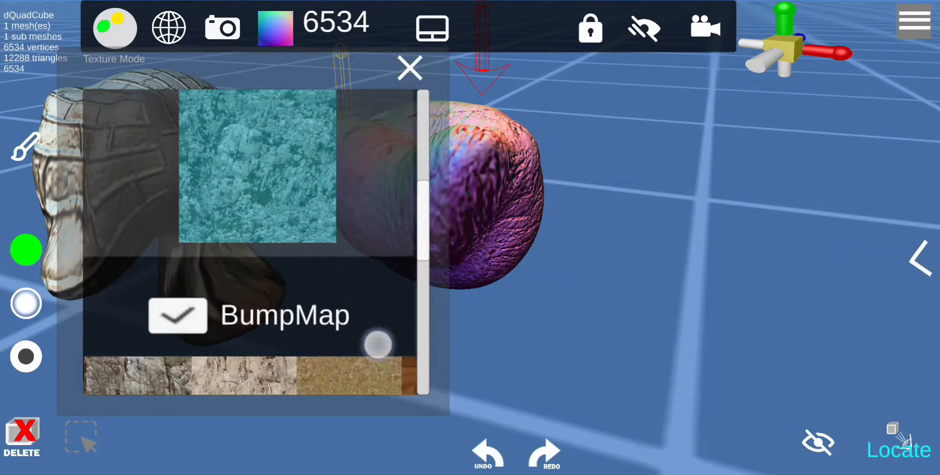
pyautogui.scroll(-3)
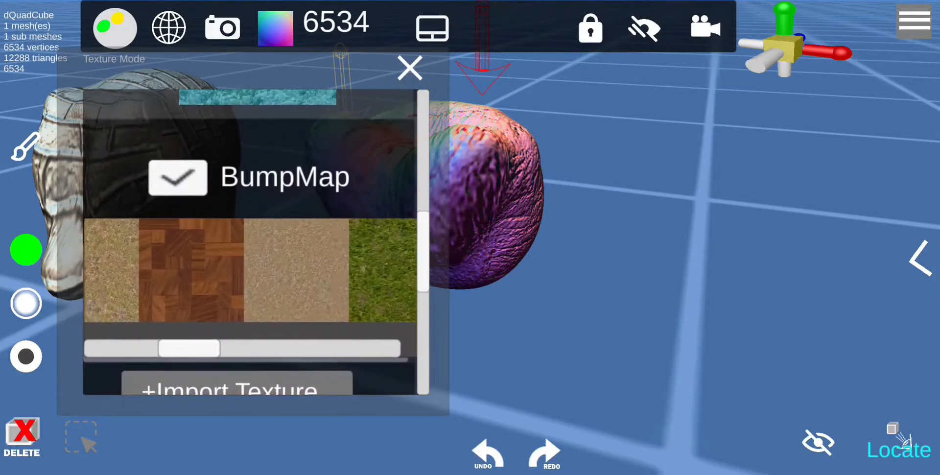
pyautogui.scroll(-3)
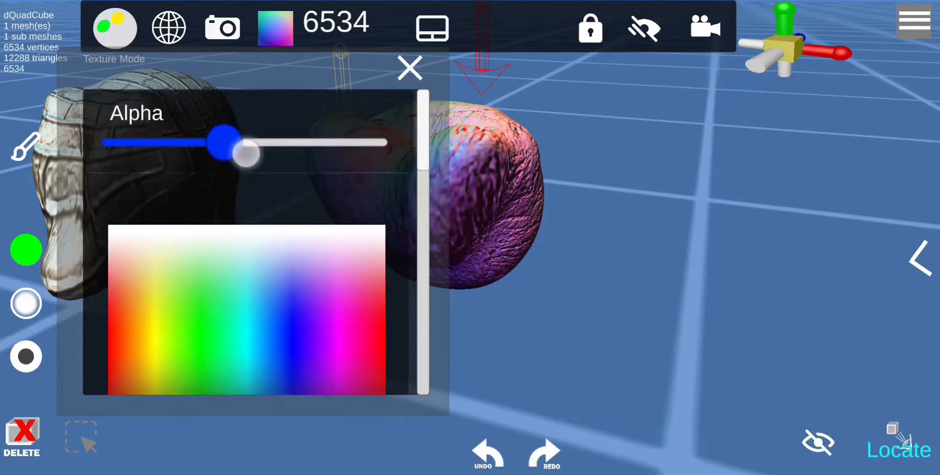
pyautogui.moveTo(246, 152); pyautogui.dragTo(108, 142)
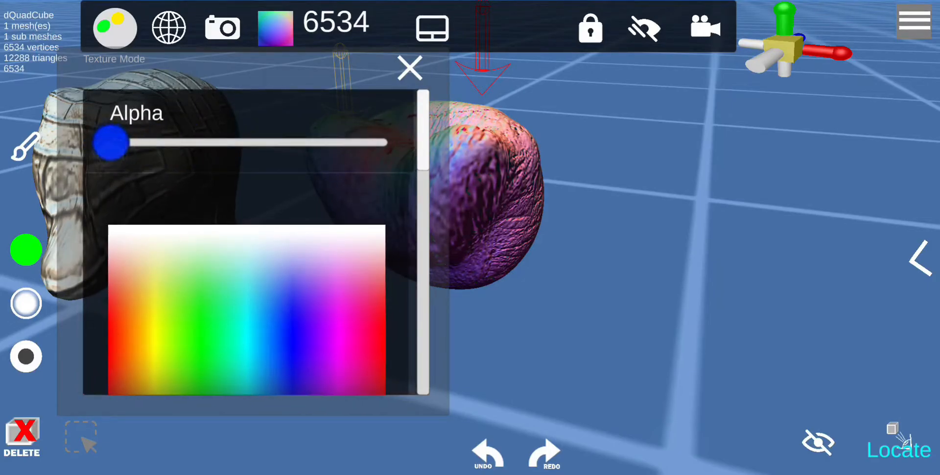
pyautogui.click(409, 68)
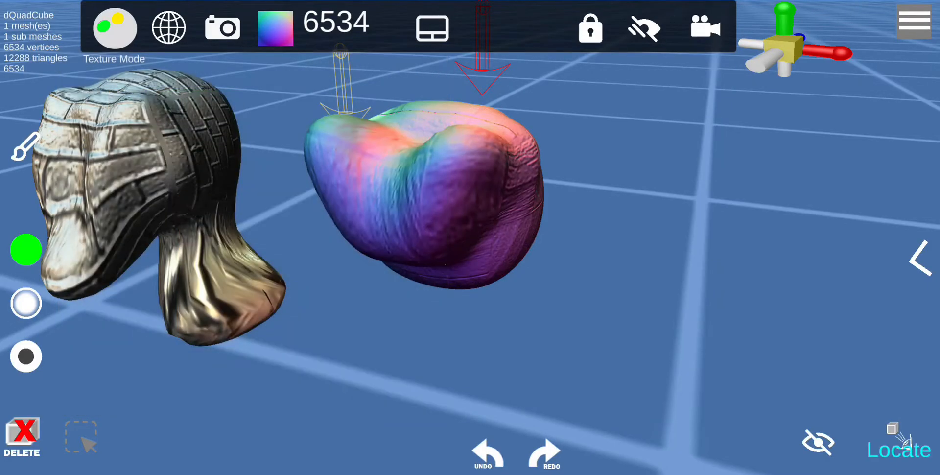
# Pick a matcap in the material options for a brown, wood-like surface
pyautogui.click(114, 27)
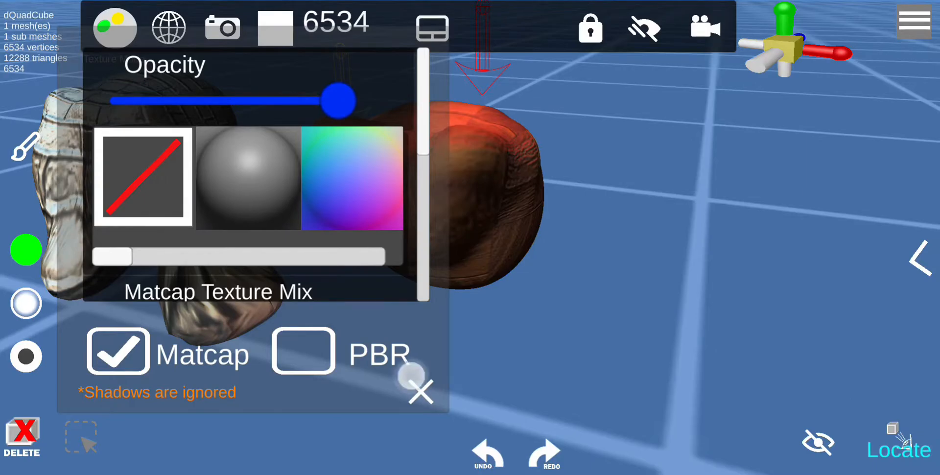
pyautogui.click(420, 391)
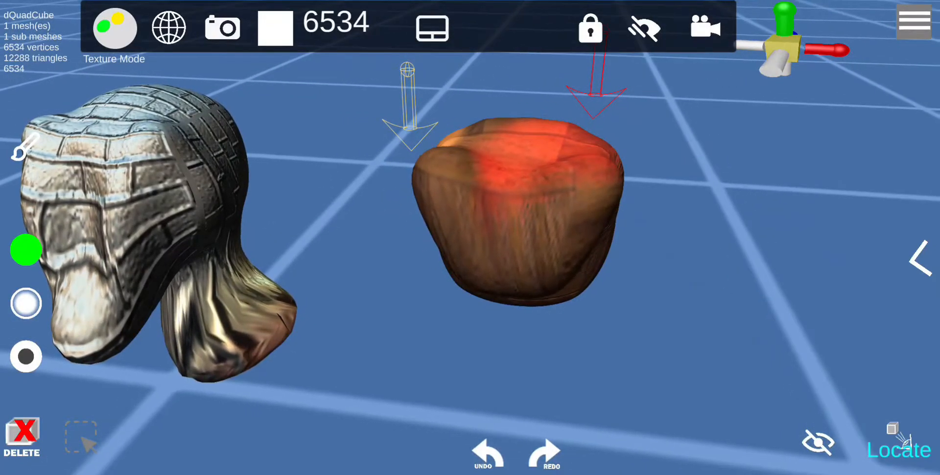
pyautogui.click(914, 21)
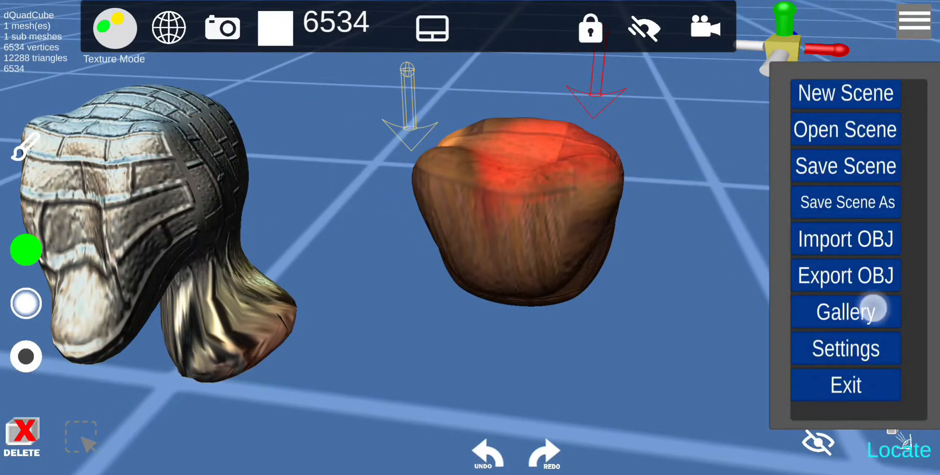
# Download the thor model from the gallery as OBJ and return to the scene
pyautogui.click(845, 312)
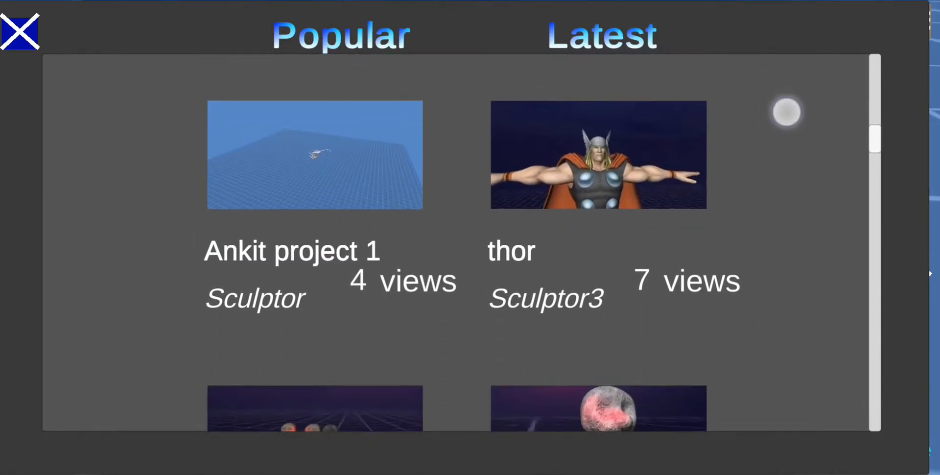
pyautogui.click(598, 155)
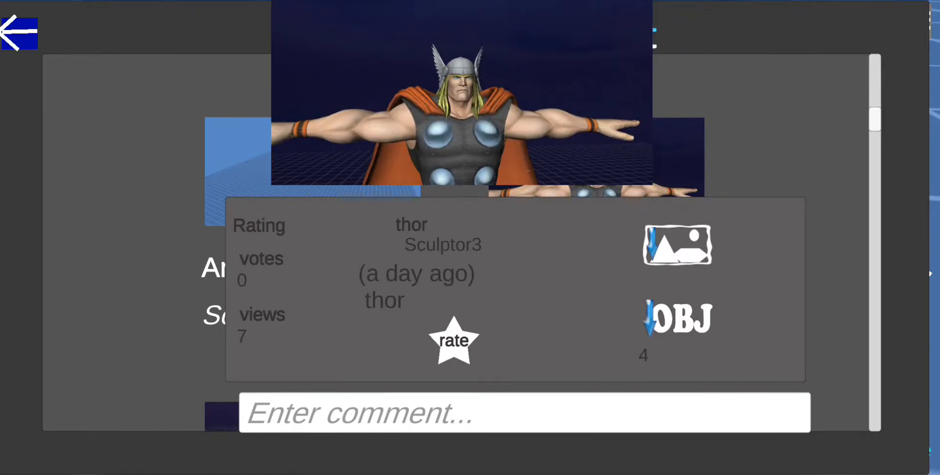
pyautogui.click(676, 318)
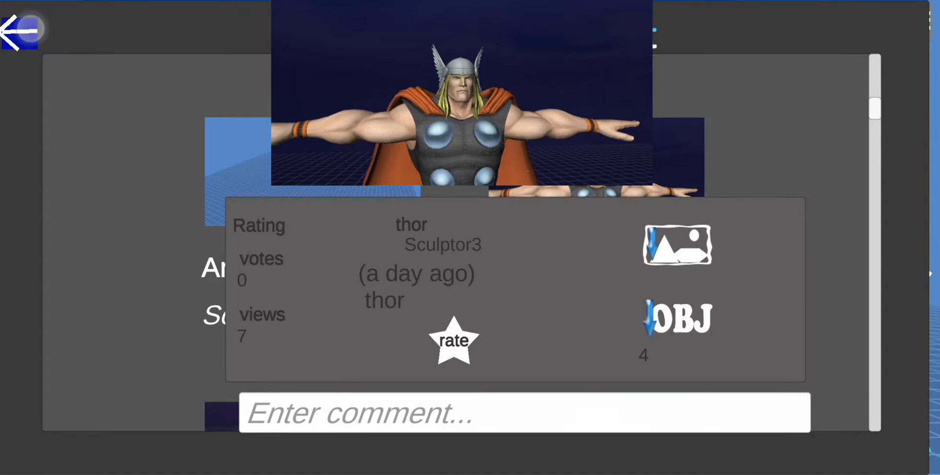
pyautogui.click(20, 32)
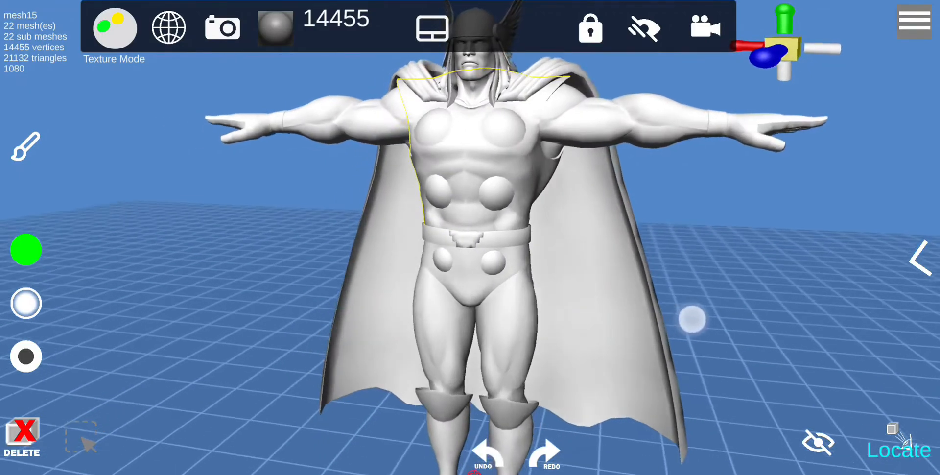
# Smart-UV-unwrap the Thor model, then zoom out and close the brush size settings
pyautogui.click(921, 258)
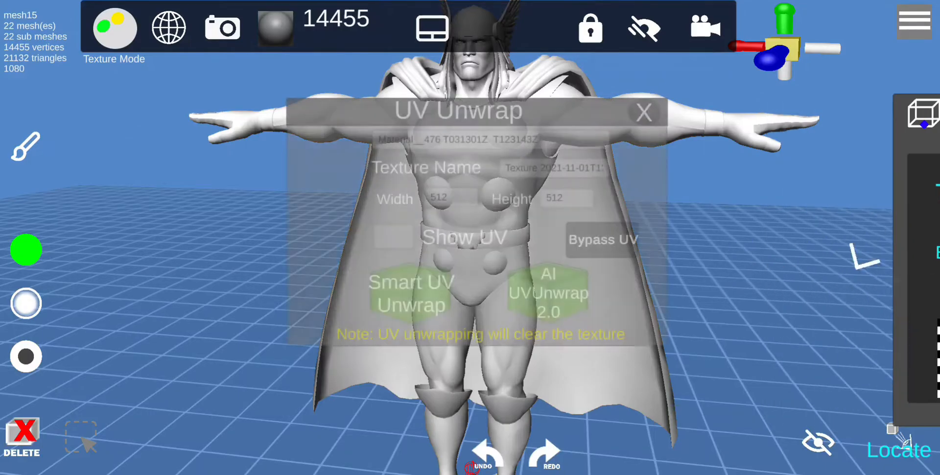
pyautogui.click(411, 293)
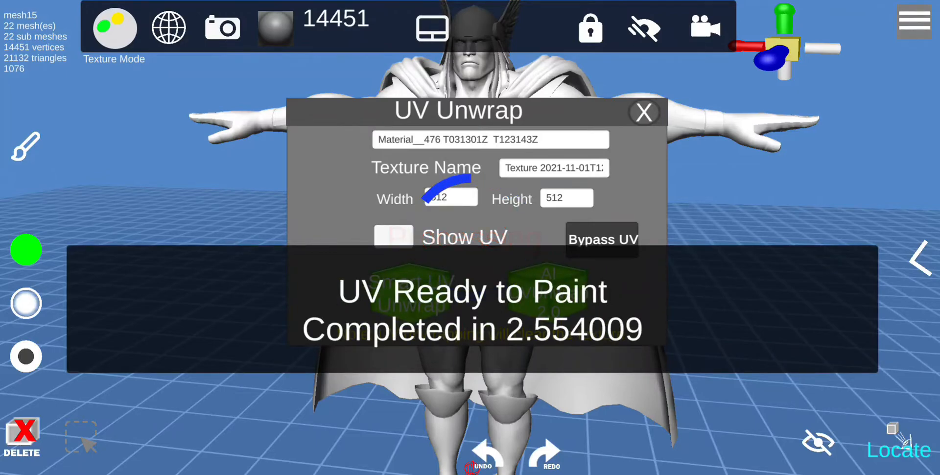
pyautogui.click(644, 112)
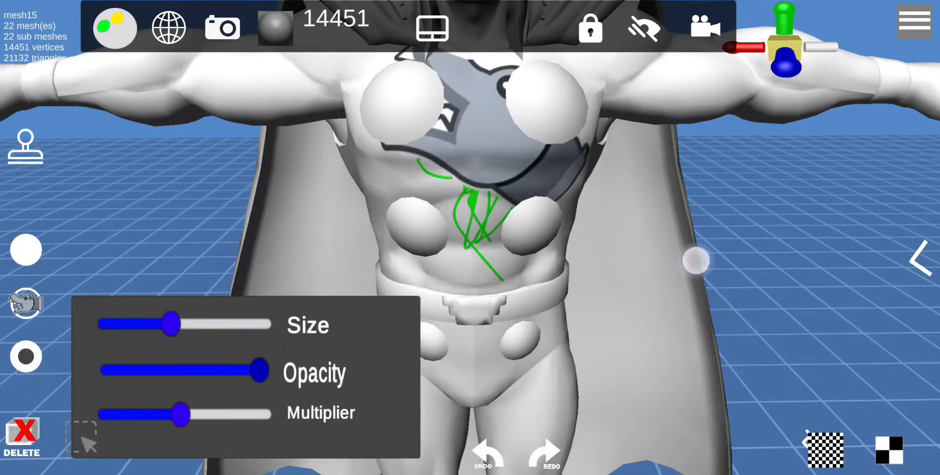
pyautogui.click(114, 27)
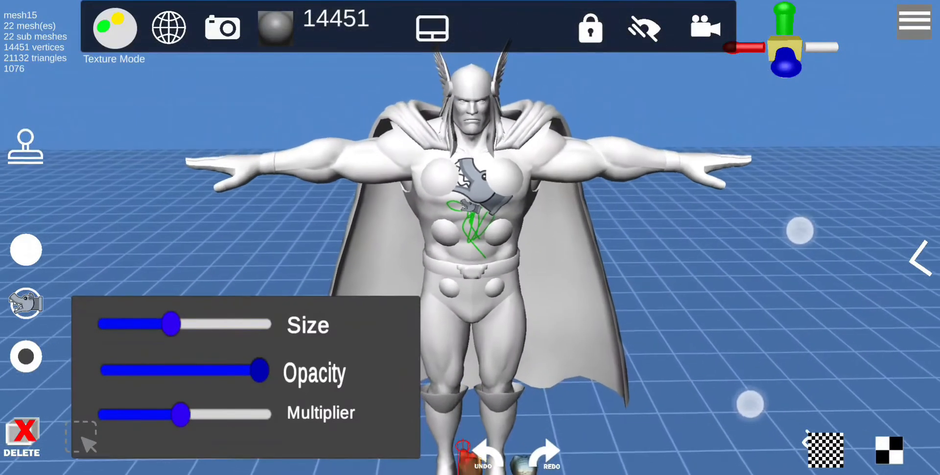
pyautogui.click(914, 22)
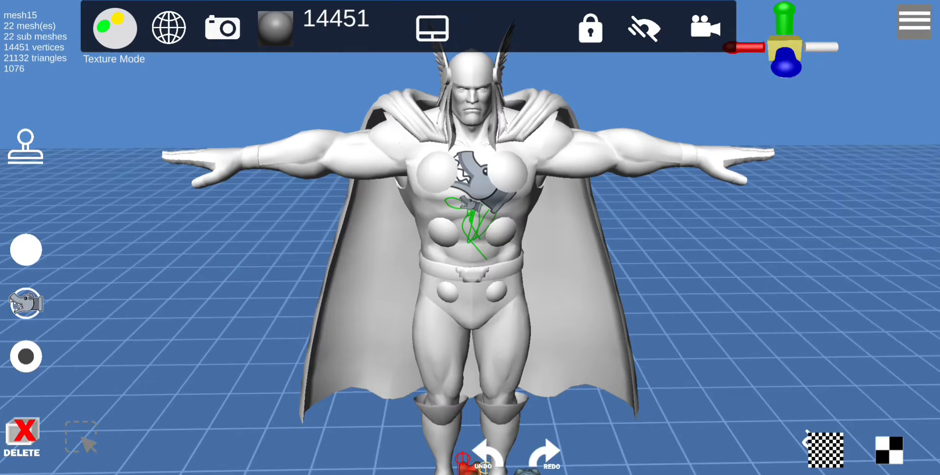
# Browse the community gallery past the lights entry and download the horns OBJ into the scene
pyautogui.click(914, 21)
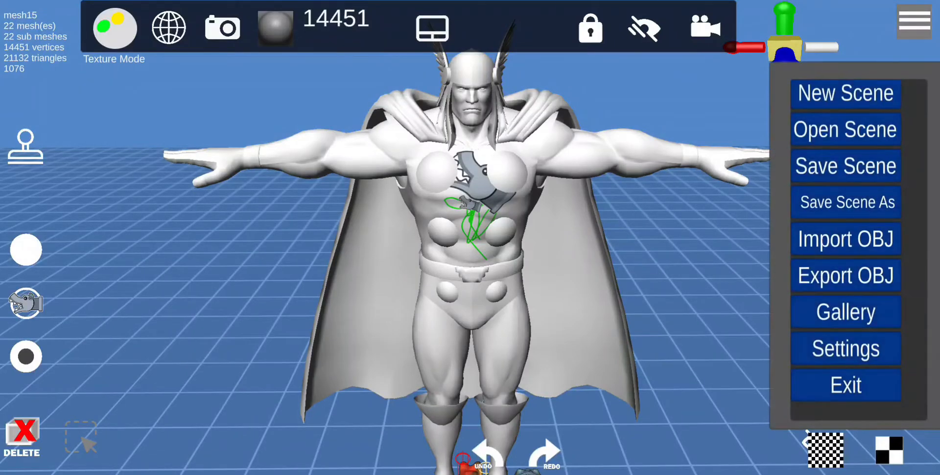
pyautogui.click(845, 312)
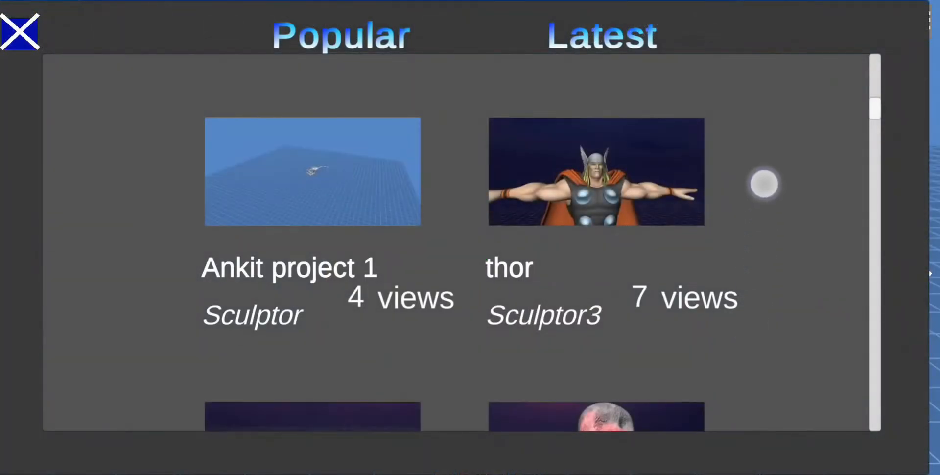
pyautogui.scroll(-3)
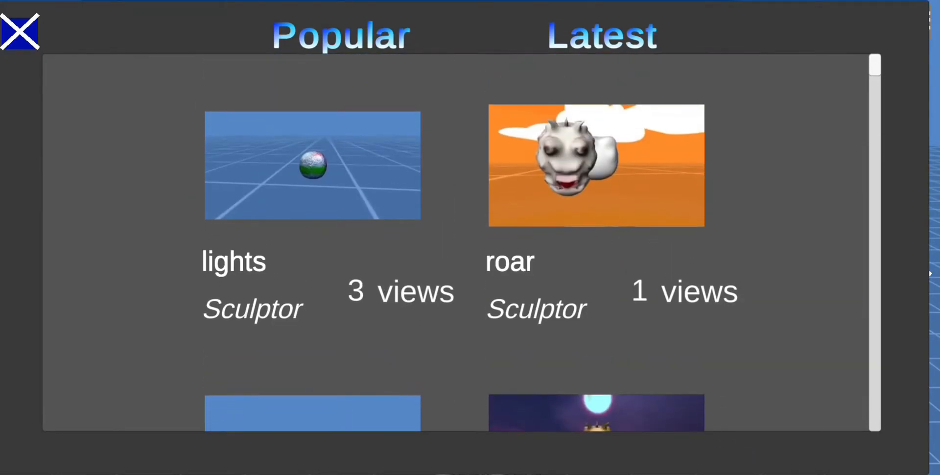
pyautogui.click(312, 165)
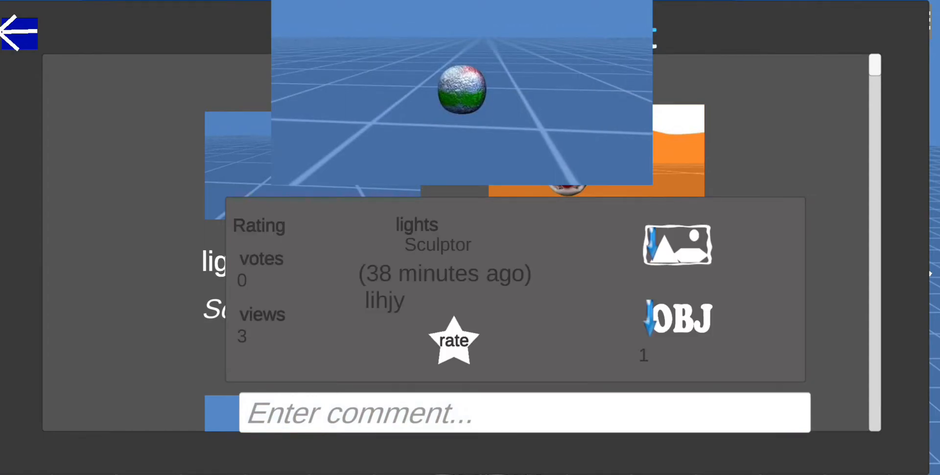
pyautogui.click(19, 33)
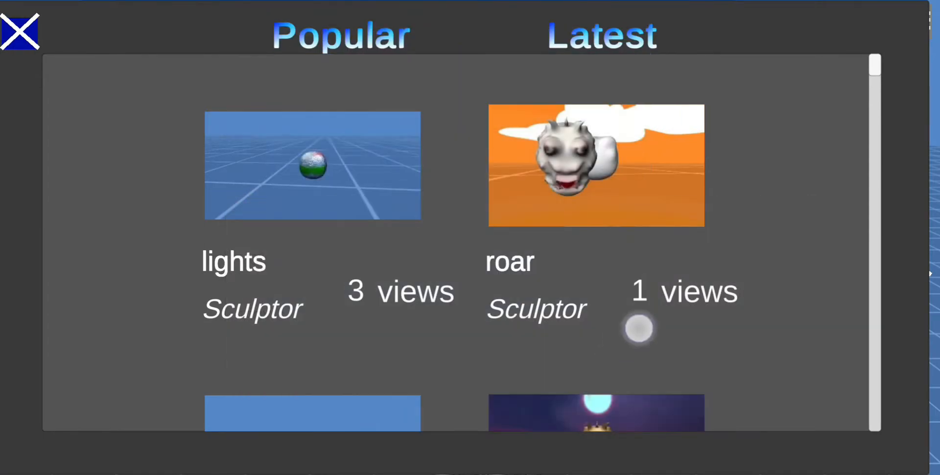
pyautogui.scroll(-3)
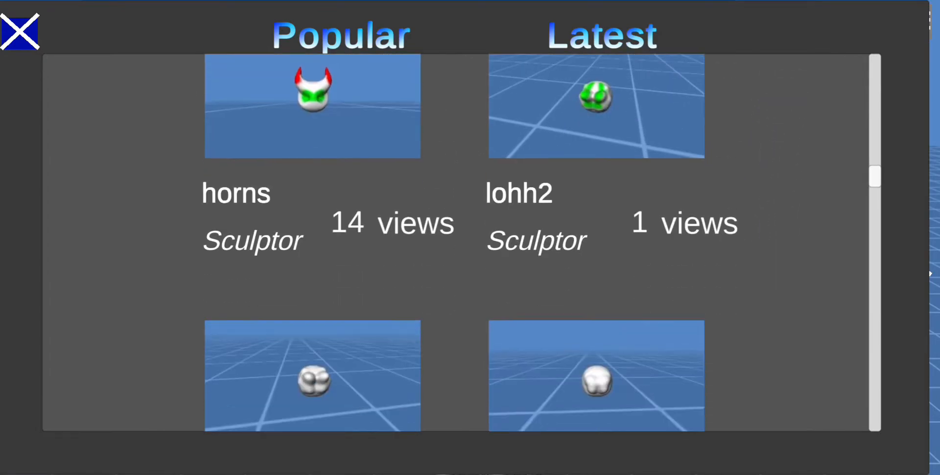
pyautogui.click(312, 106)
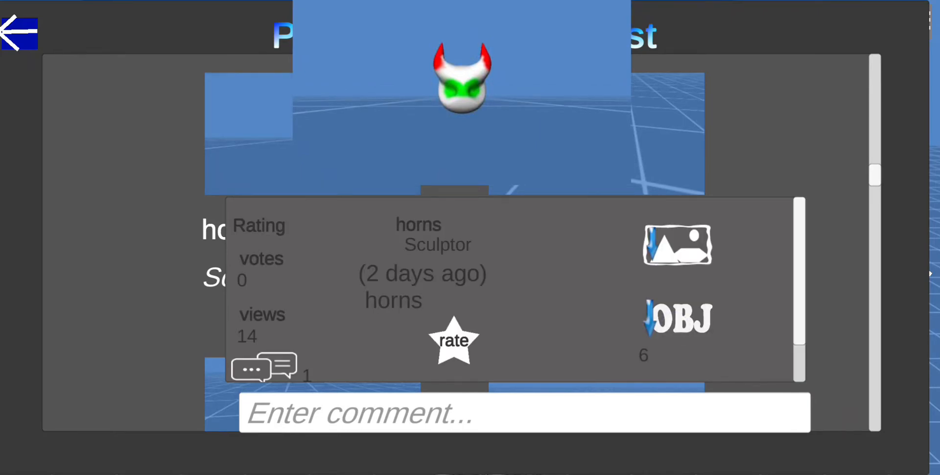
pyautogui.click(677, 318)
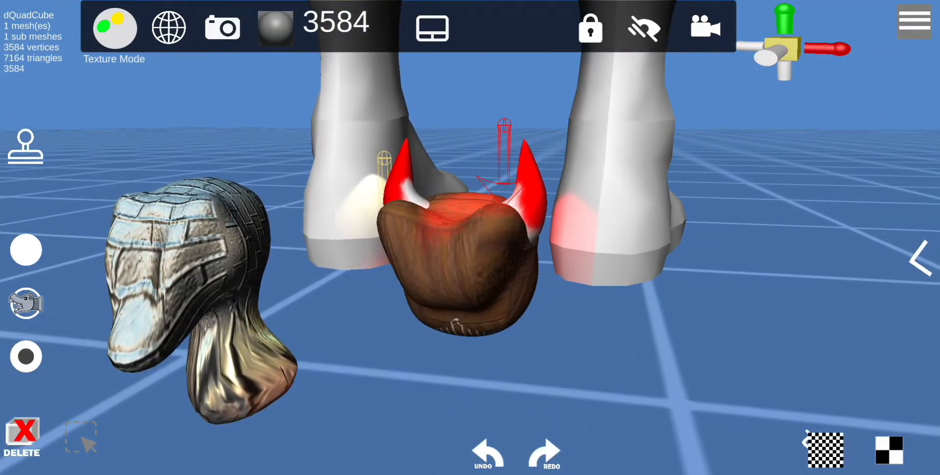
pyautogui.click(114, 27)
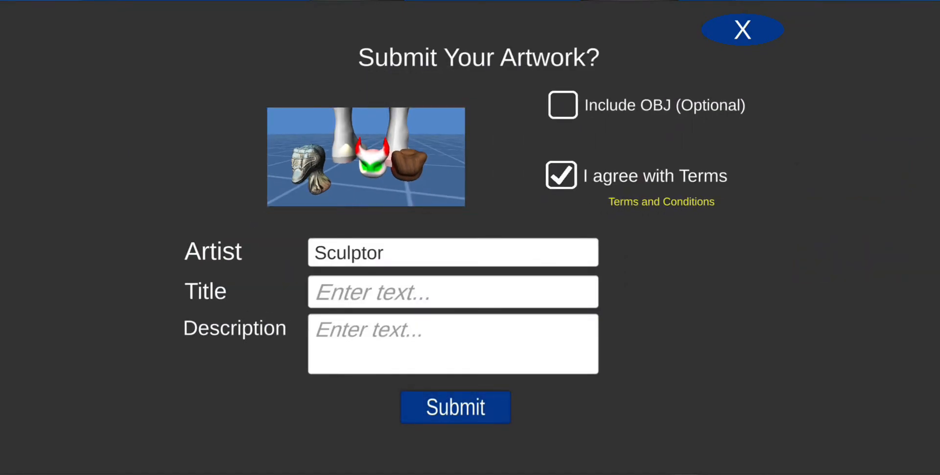
# Tick Include OBJ, toggle Selection Only on and off, and close the submission form
pyautogui.click(562, 104)
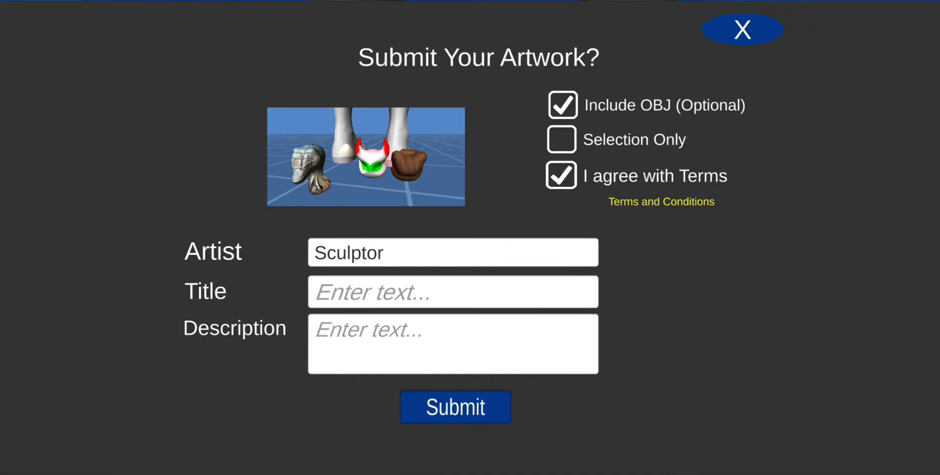
pyautogui.click(561, 139)
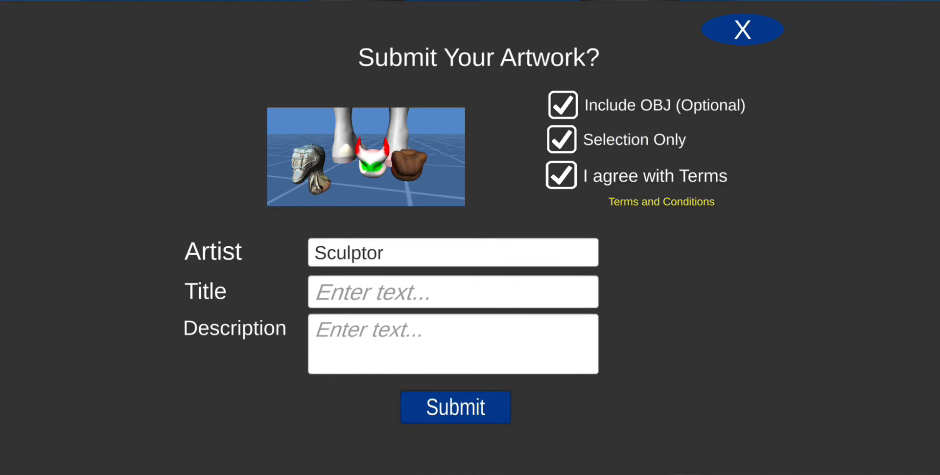
pyautogui.click(561, 139)
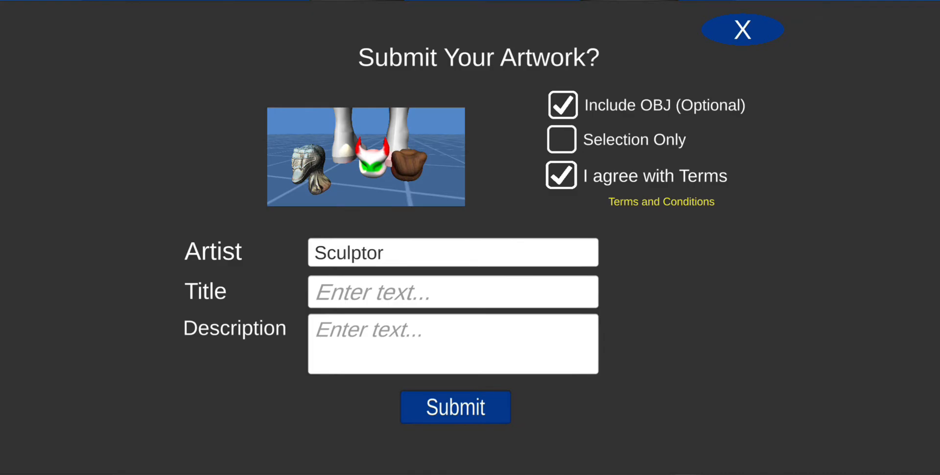
pyautogui.click(742, 29)
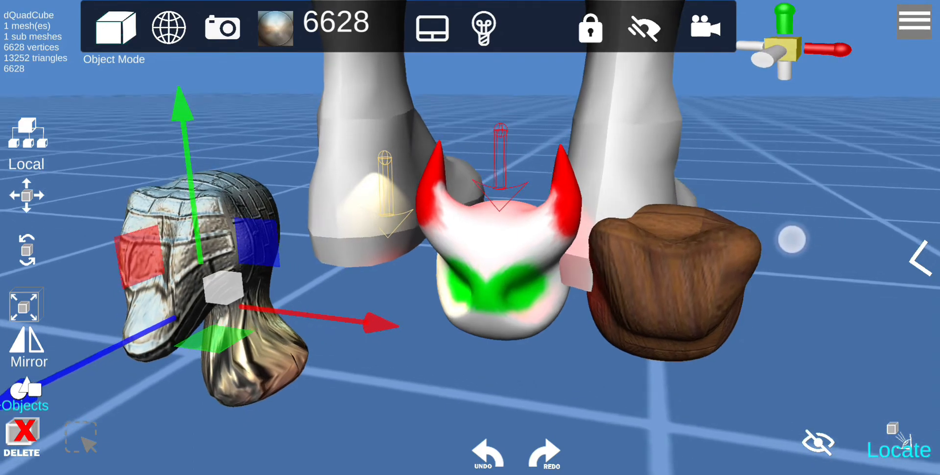
# Load the saved snAketaale scene merged into the current scene
pyautogui.click(914, 21)
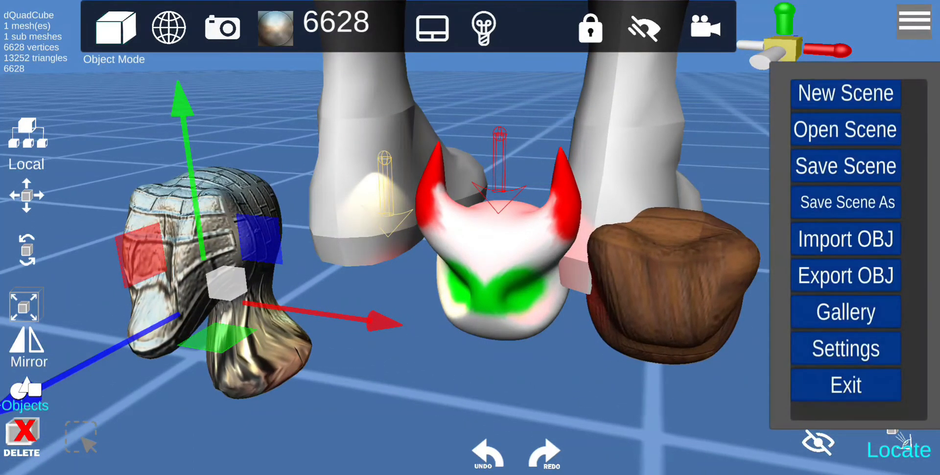
pyautogui.click(845, 130)
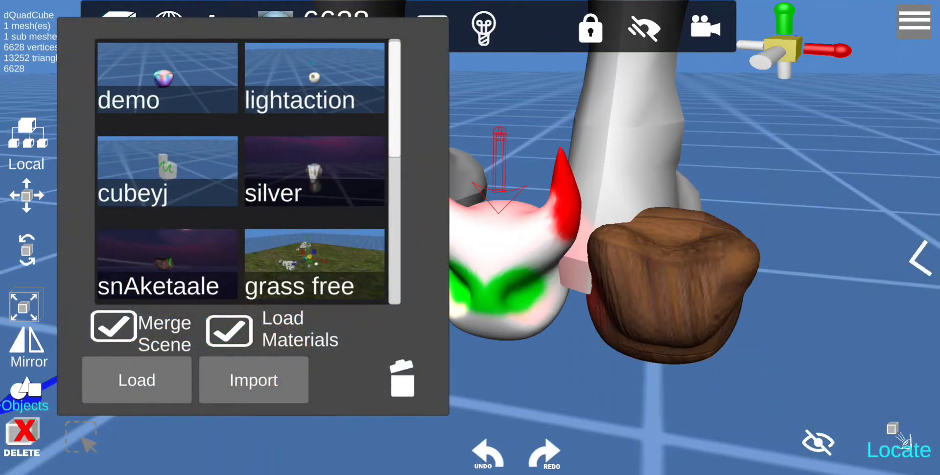
pyautogui.scroll(-3)
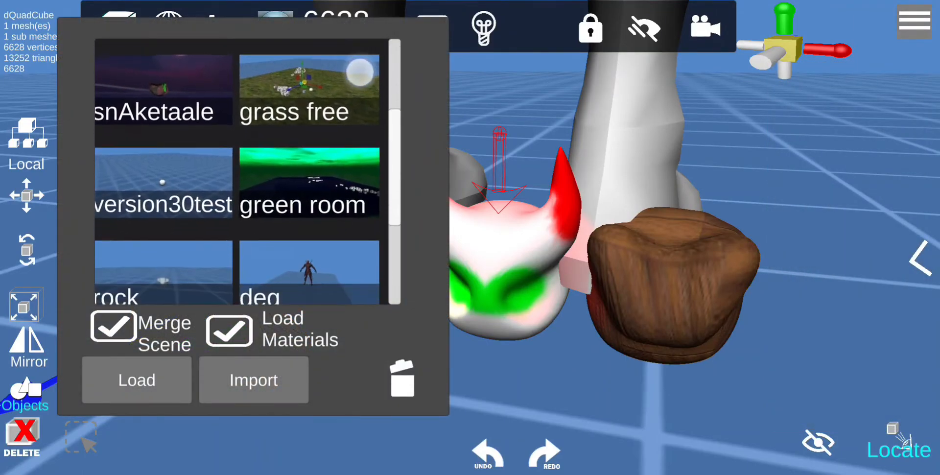
pyautogui.scroll(3)
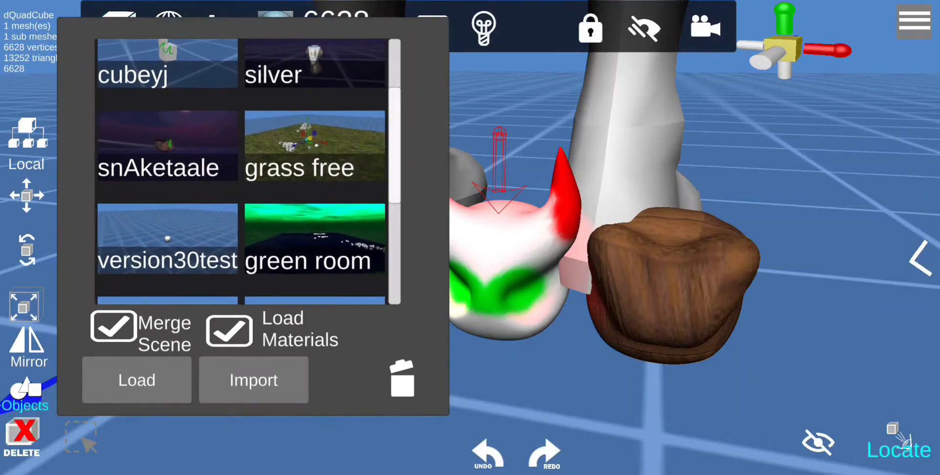
pyautogui.click(167, 144)
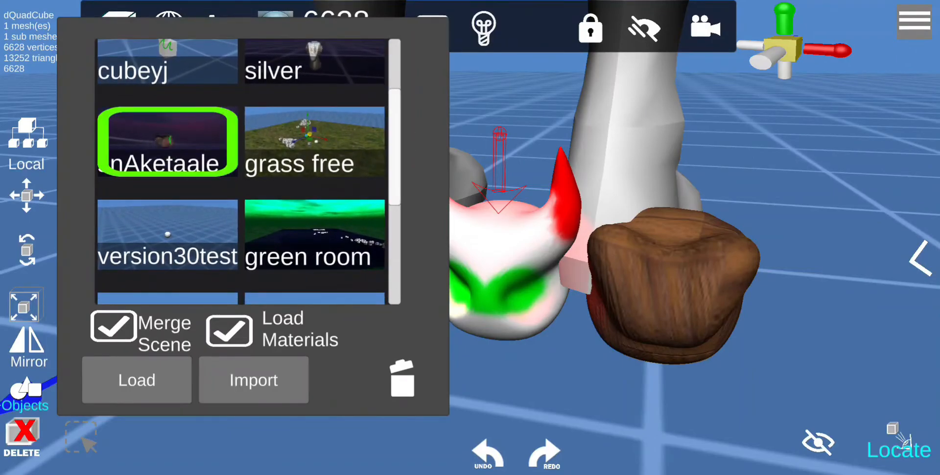
pyautogui.click(136, 379)
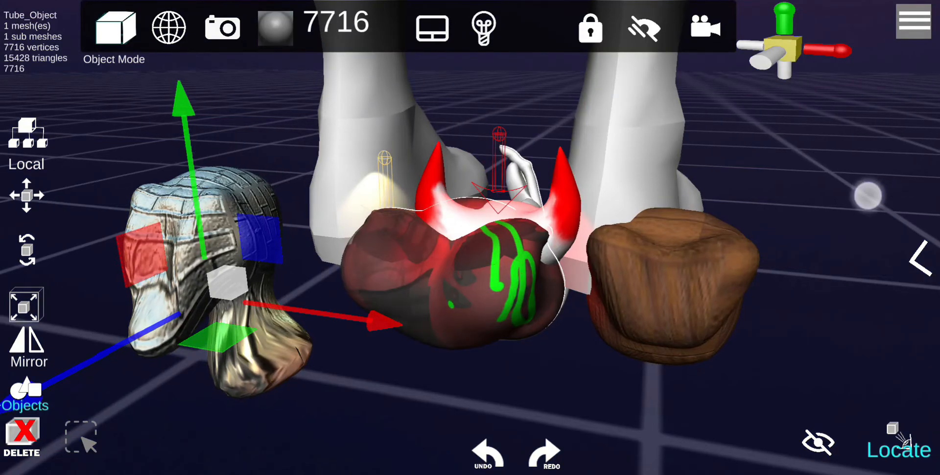
pyautogui.click(914, 23)
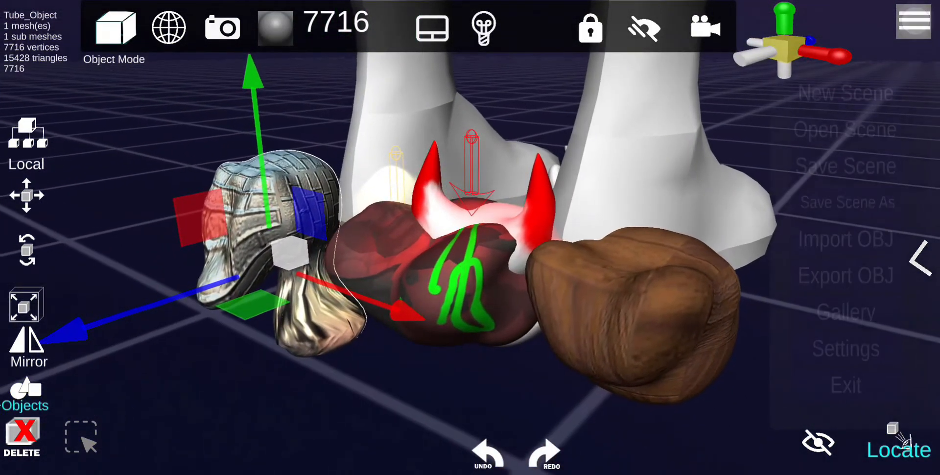
# Start a new scene discarding changes, then load the grass scene unmerged
pyautogui.click(844, 93)
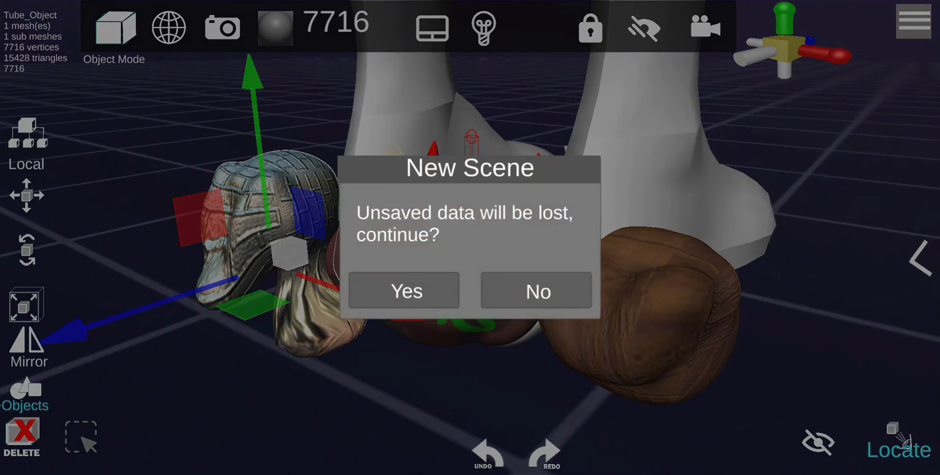
pyautogui.click(406, 291)
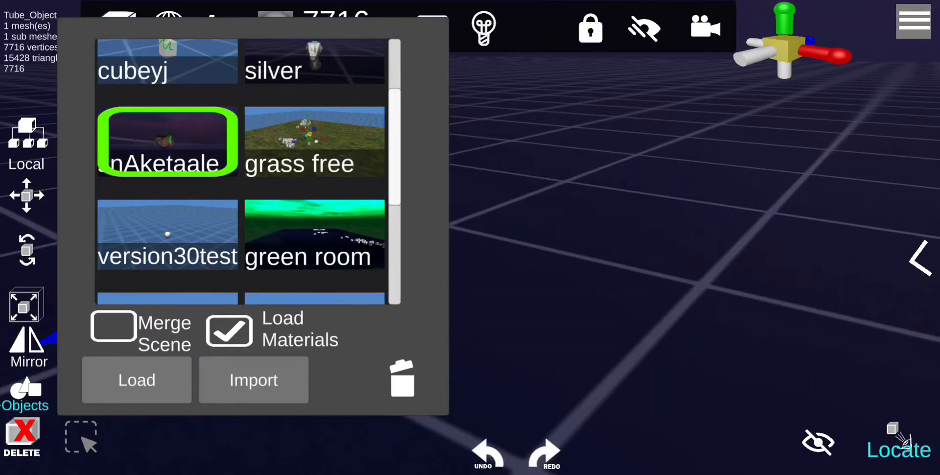
pyautogui.click(136, 380)
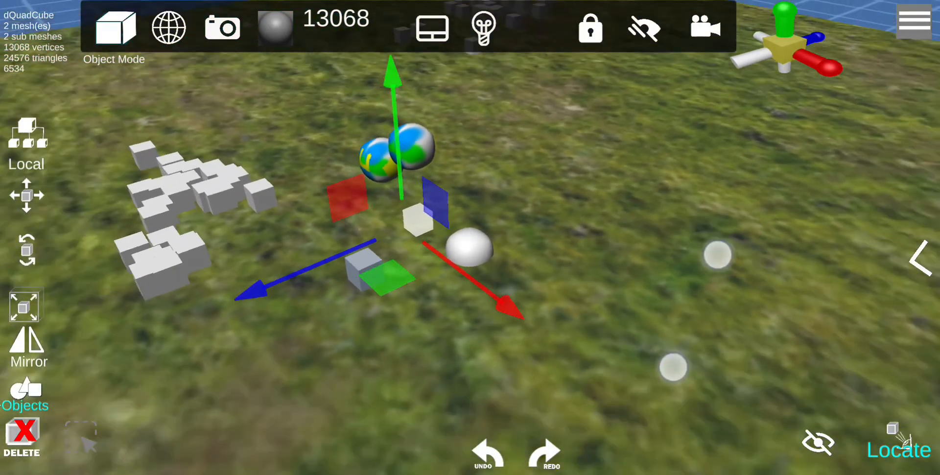
pyautogui.click(482, 29)
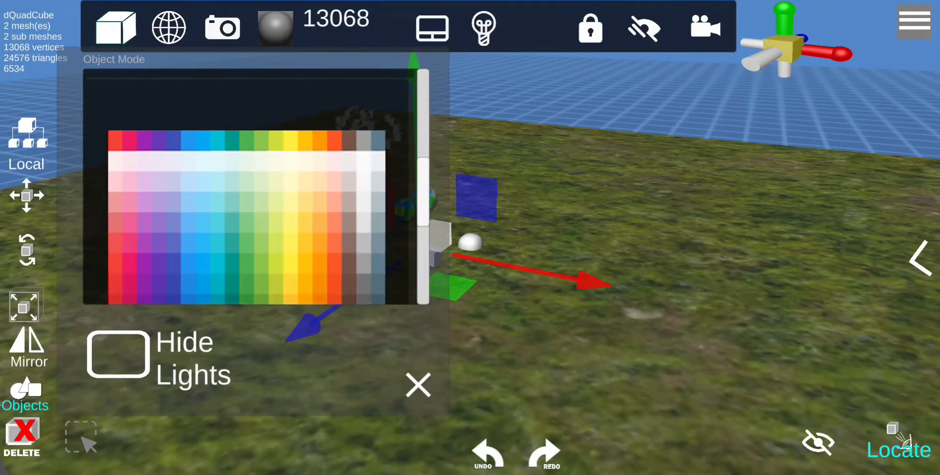
# Choose the square alpha for sculpting
pyautogui.scroll(-3)
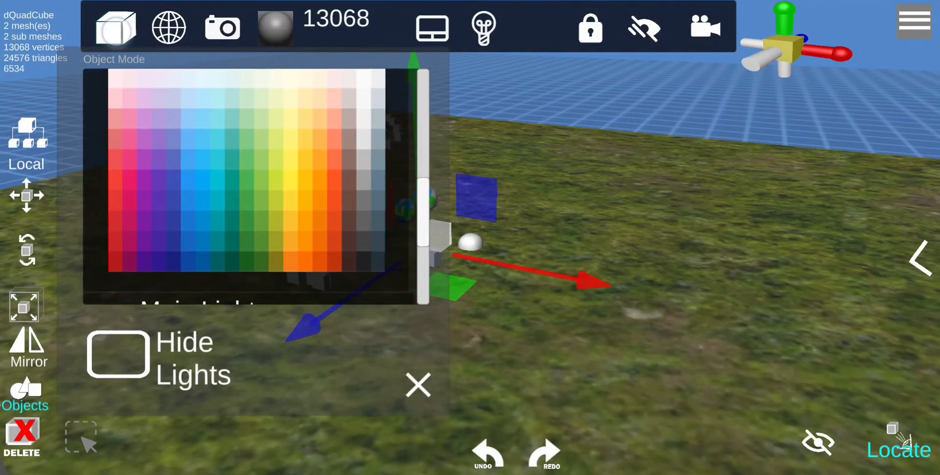
pyautogui.click(115, 27)
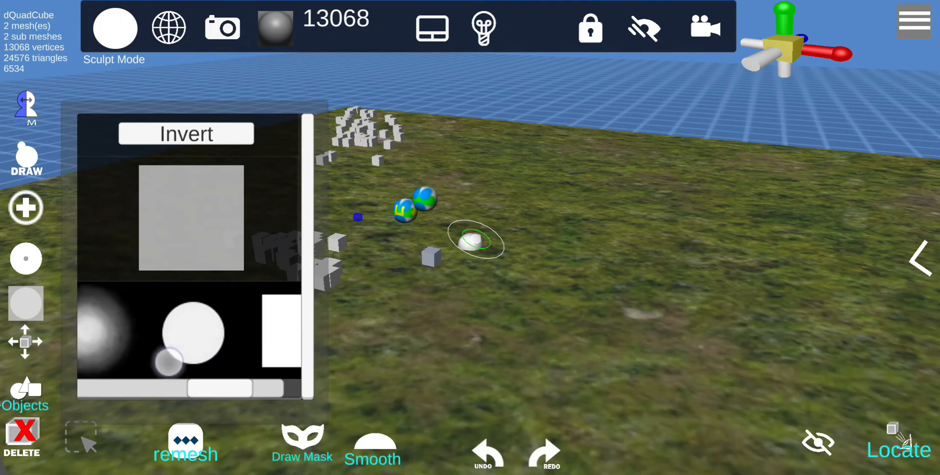
pyautogui.click(186, 133)
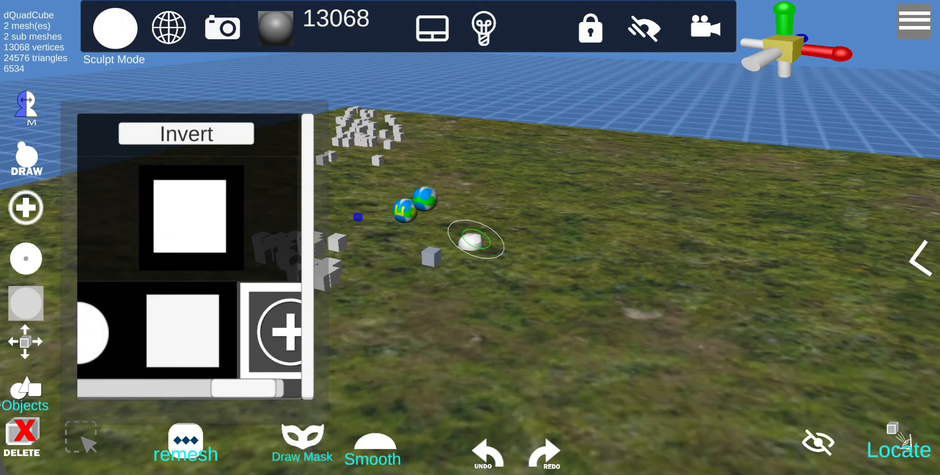
# Switch to vertex then texture painting and use the purple eye image as alpha
pyautogui.click(115, 28)
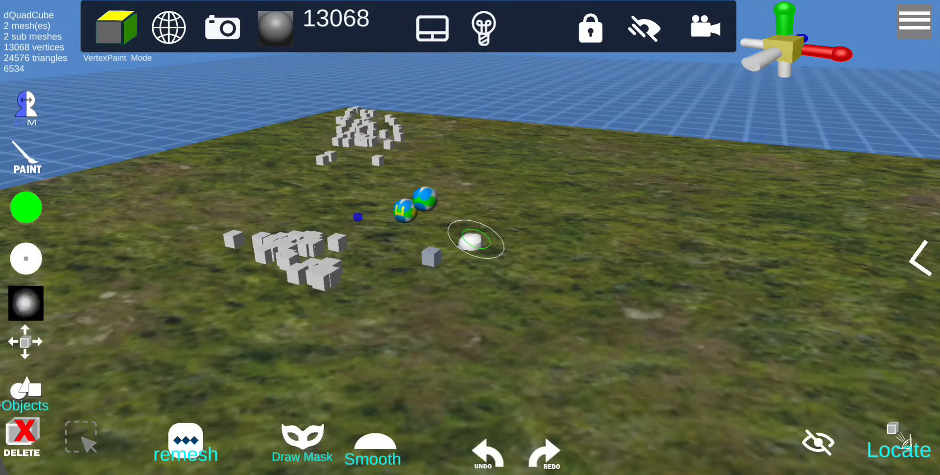
pyautogui.click(26, 303)
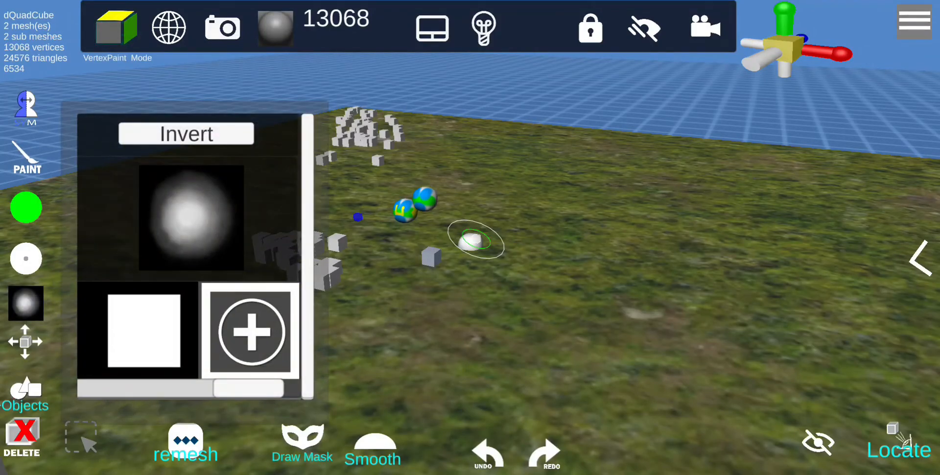
pyautogui.click(115, 27)
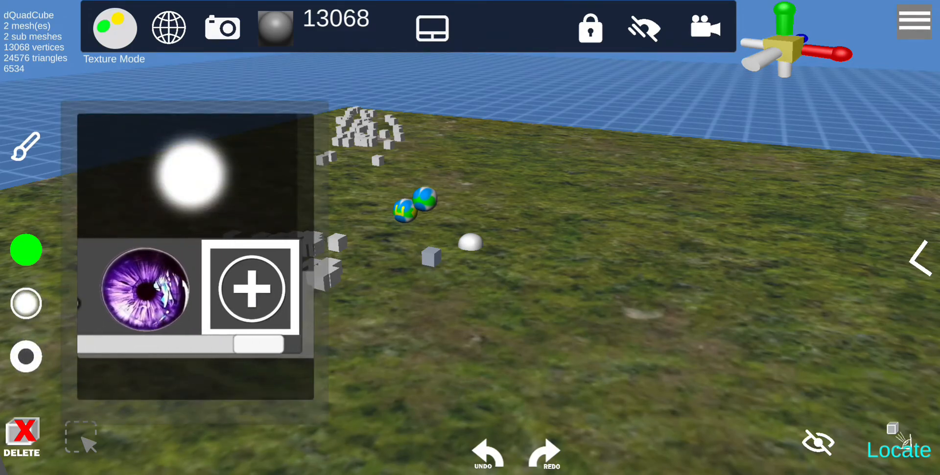
pyautogui.click(144, 289)
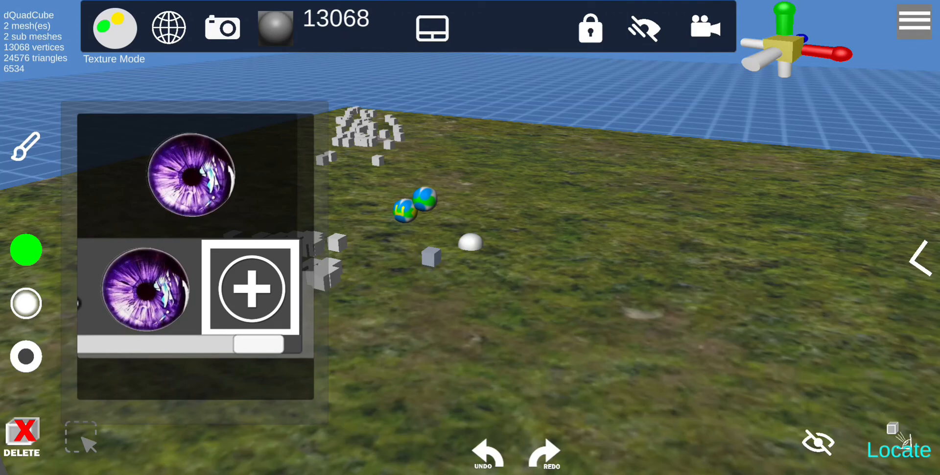